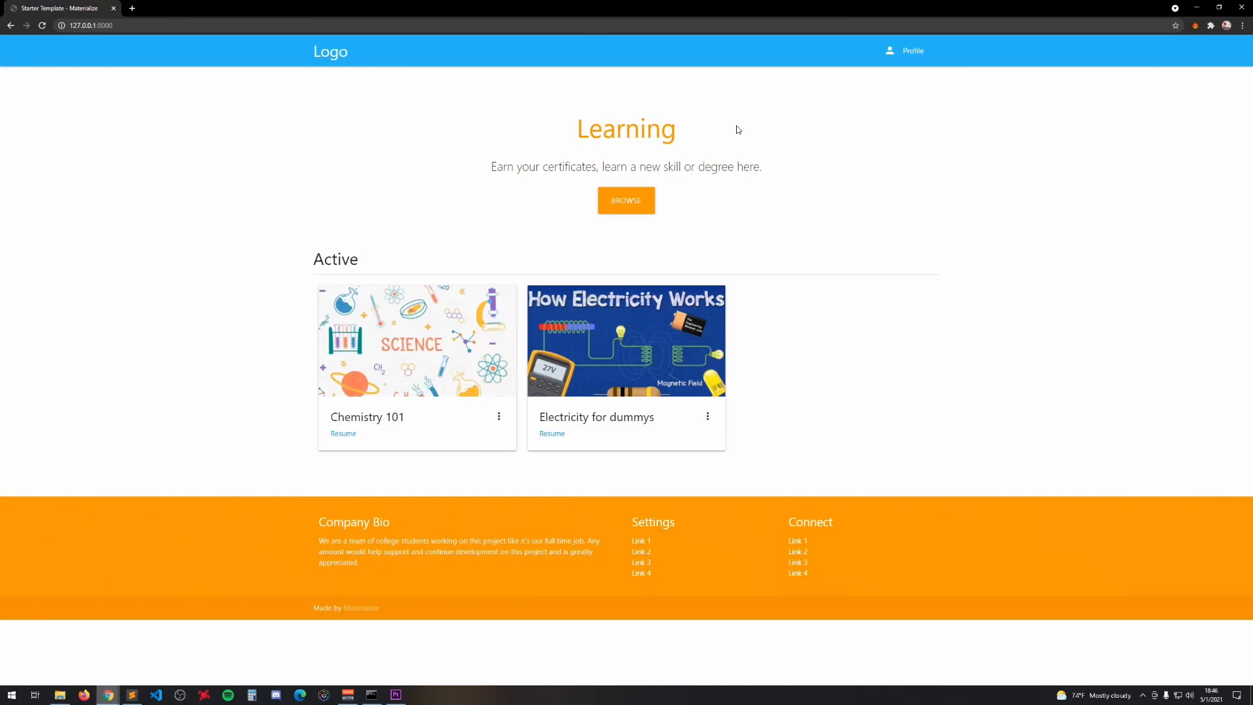
mouse_move(705, 199)
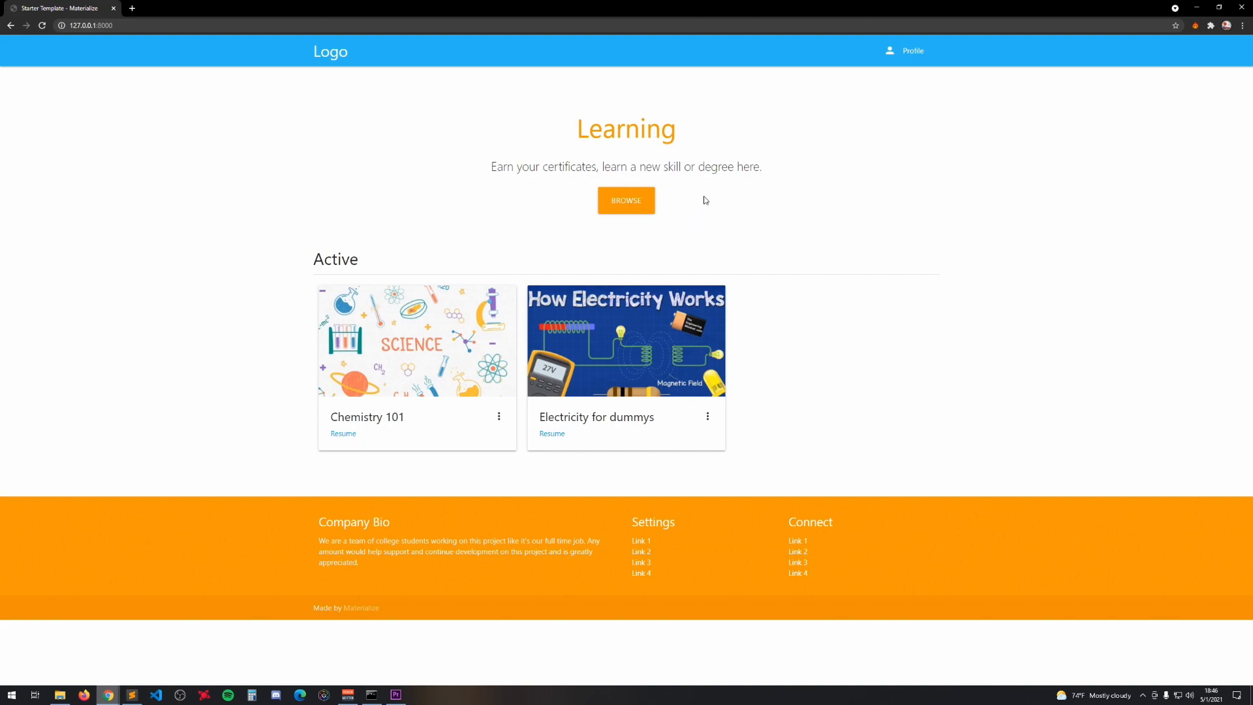
mouse_move(722, 153)
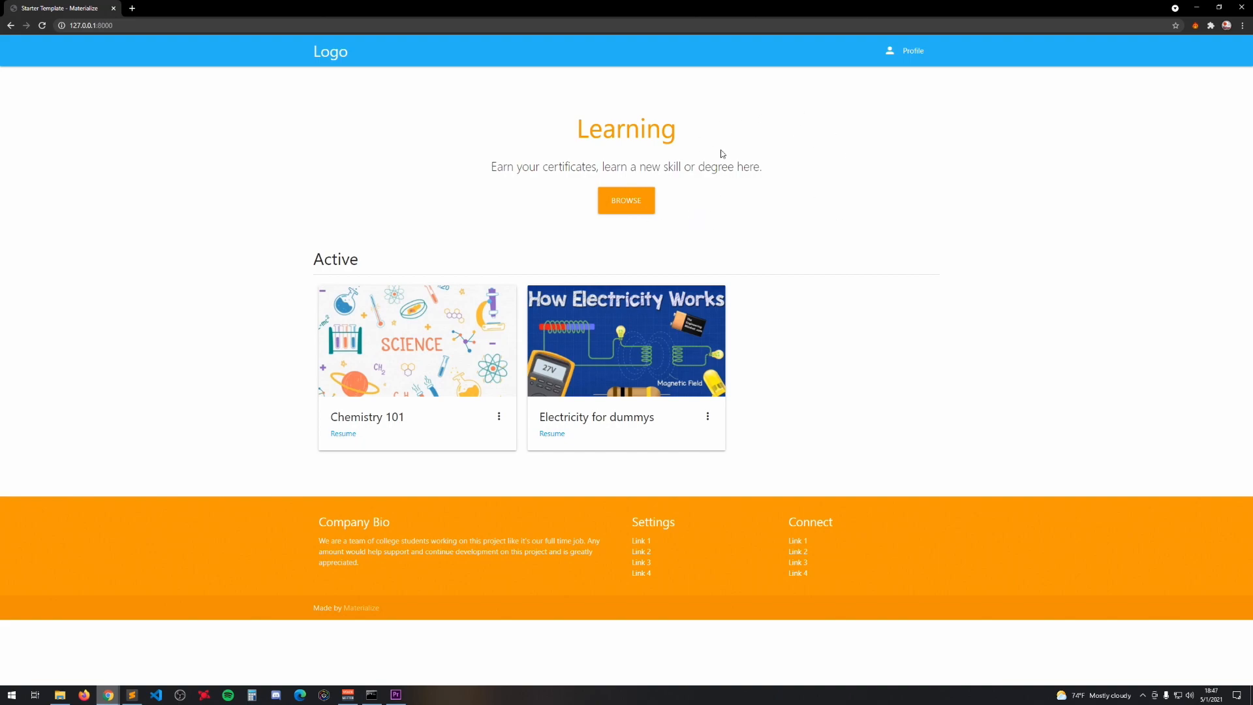
mouse_move(638, 88)
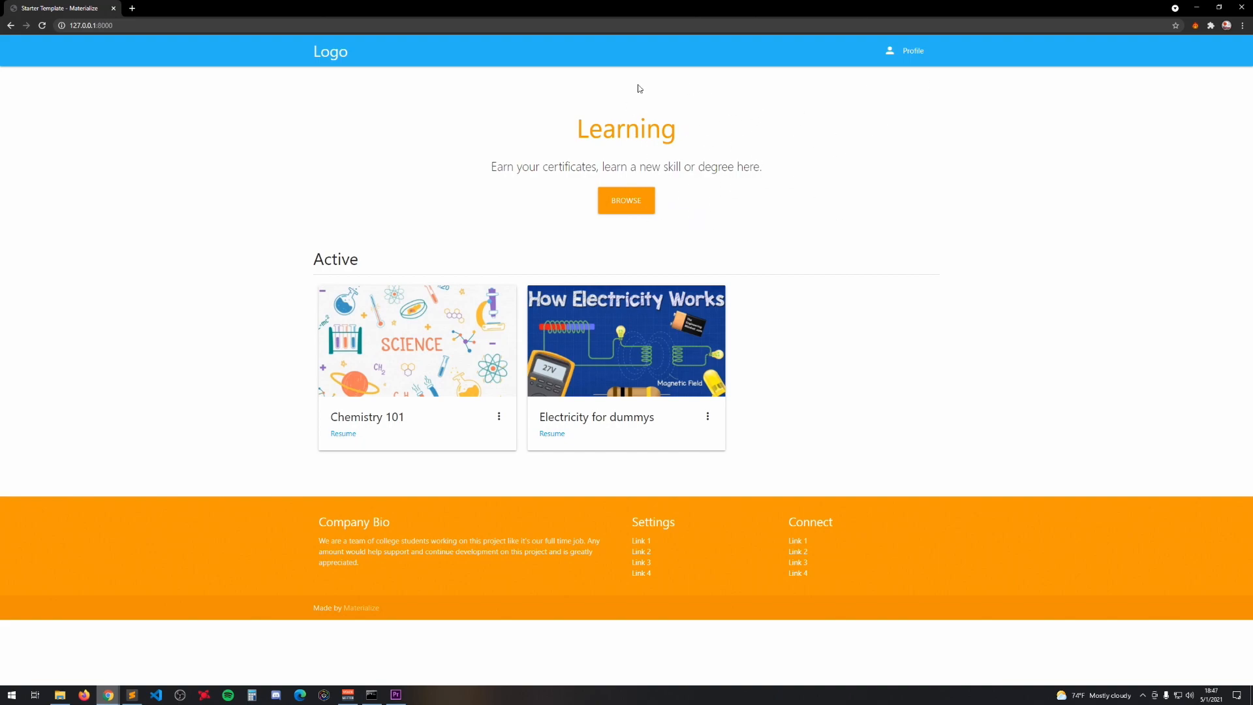
mouse_move(752, 122)
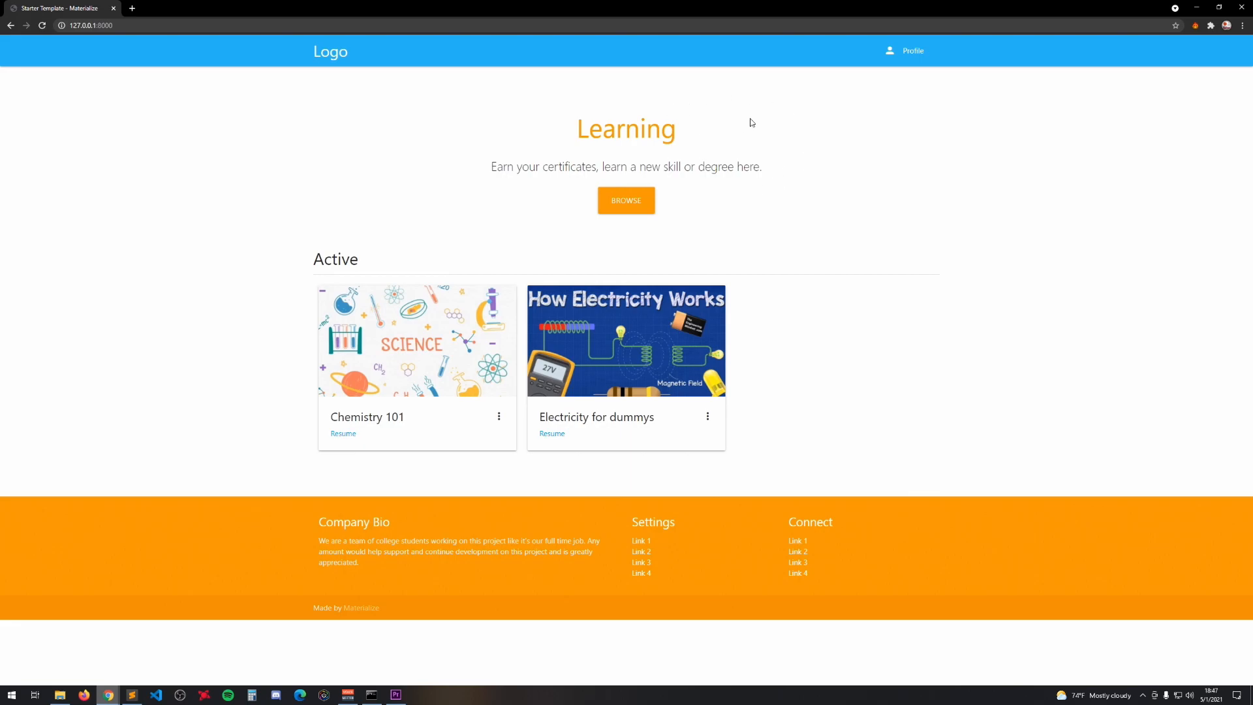
Open the profile side nav and go to Your courses, listing Chemistry 101 and Electricity for dummys.
left_click(912, 50)
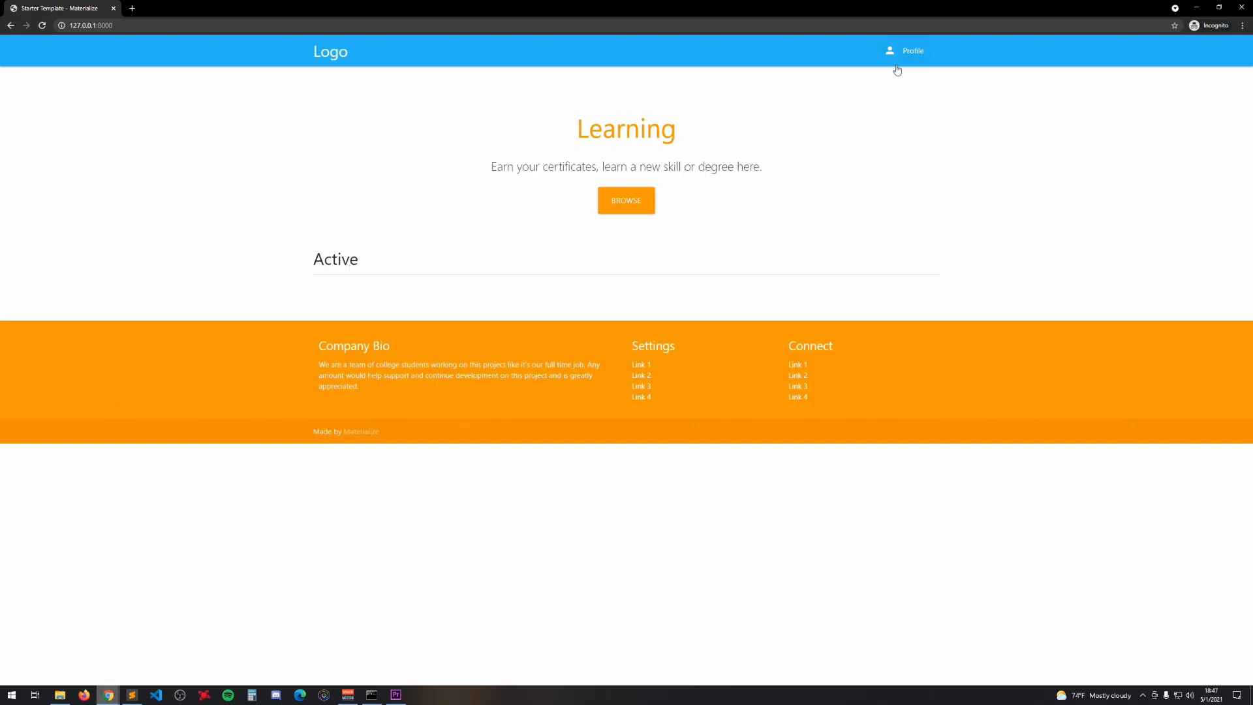
left_click(912, 51)
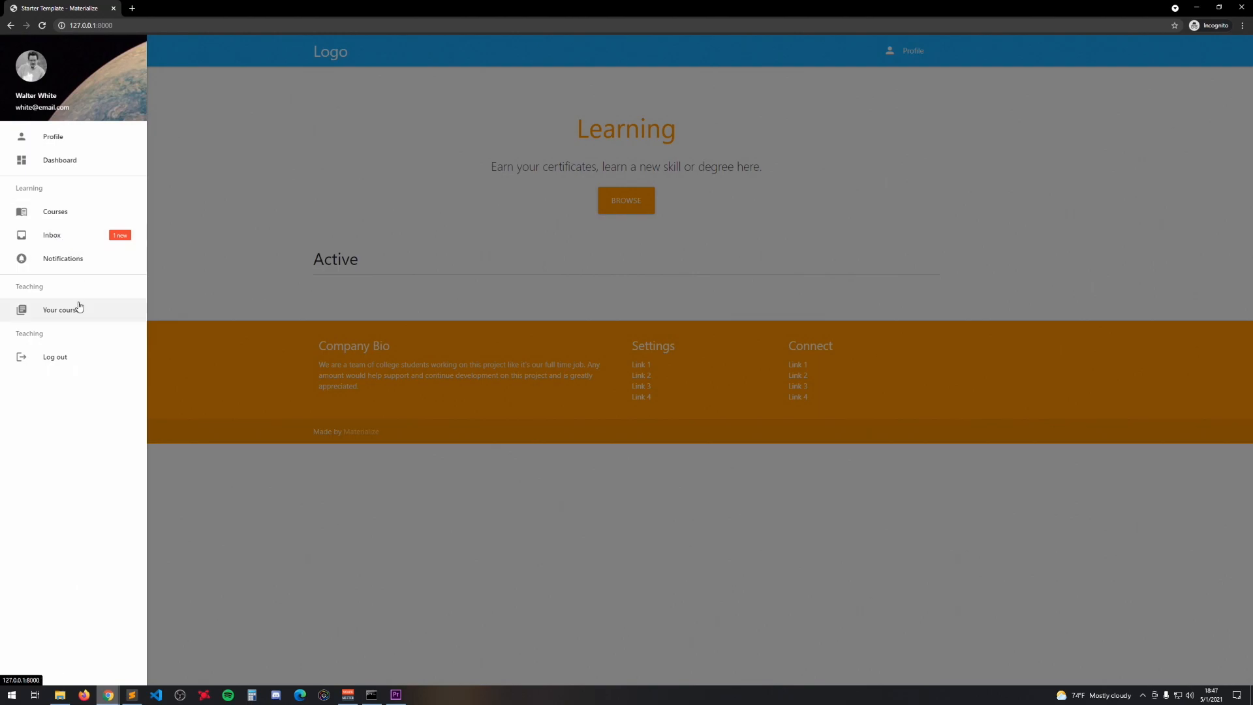
left_click(62, 310)
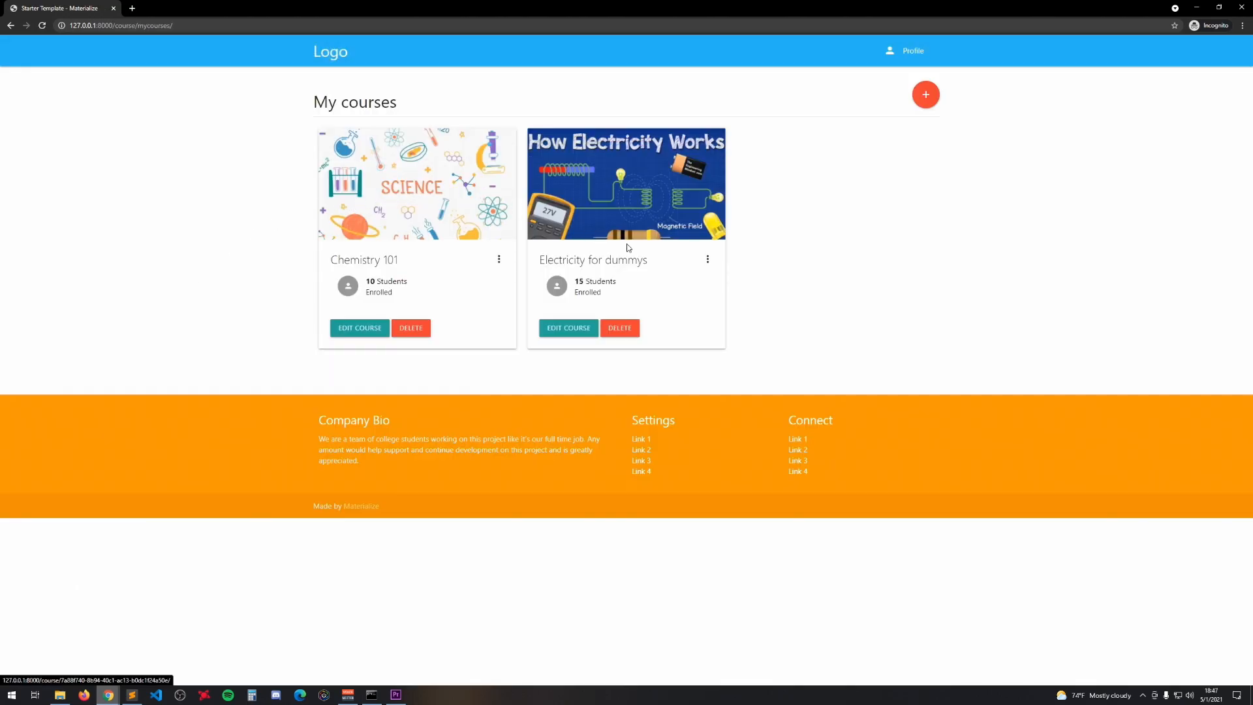
mouse_move(385, 288)
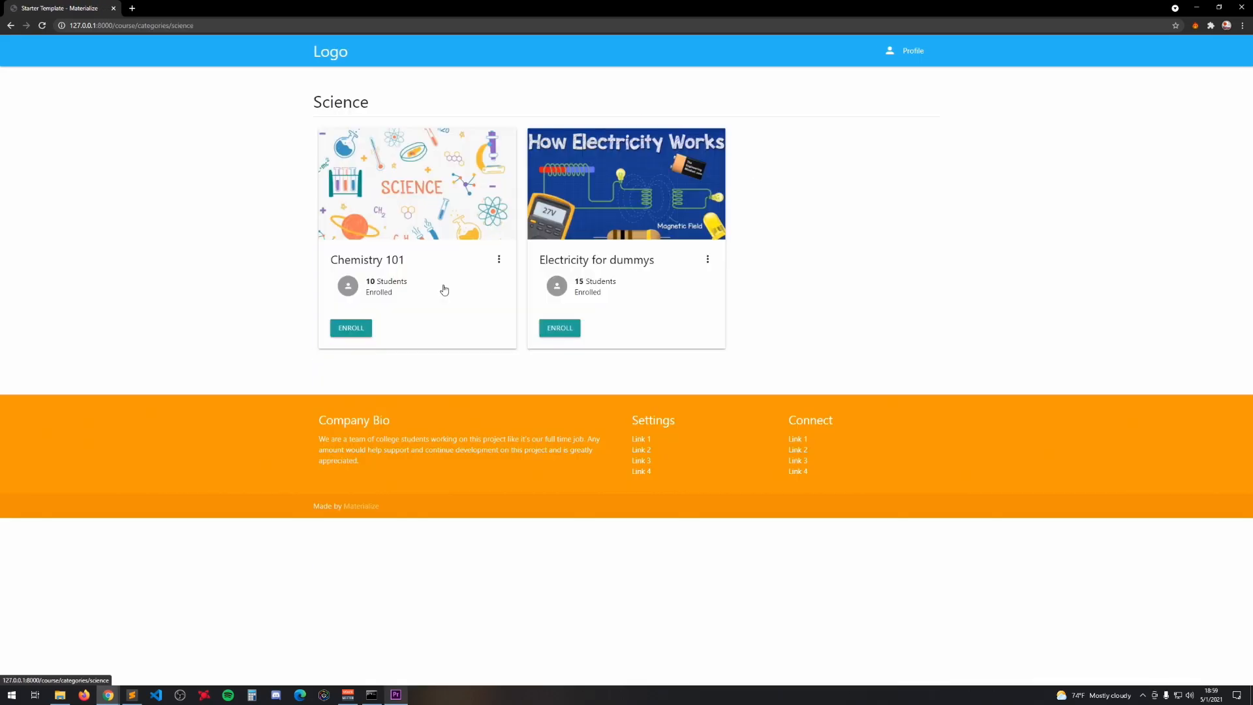
mouse_move(255, 299)
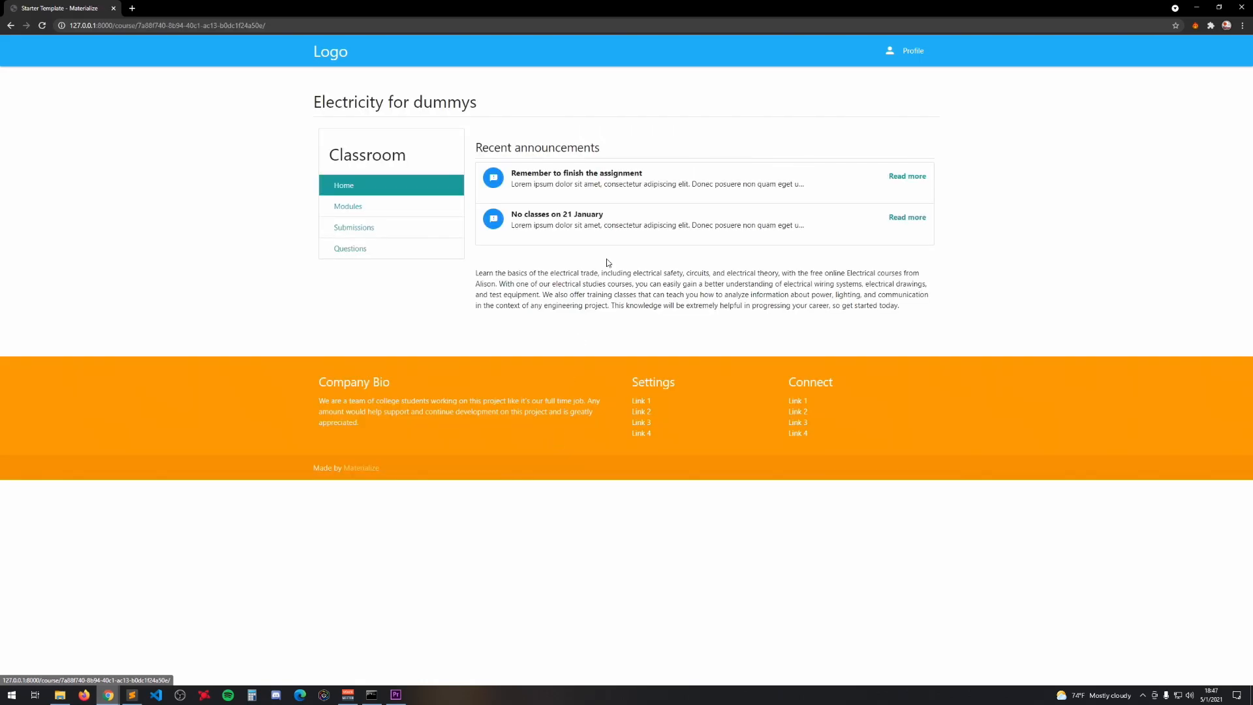
mouse_move(651, 148)
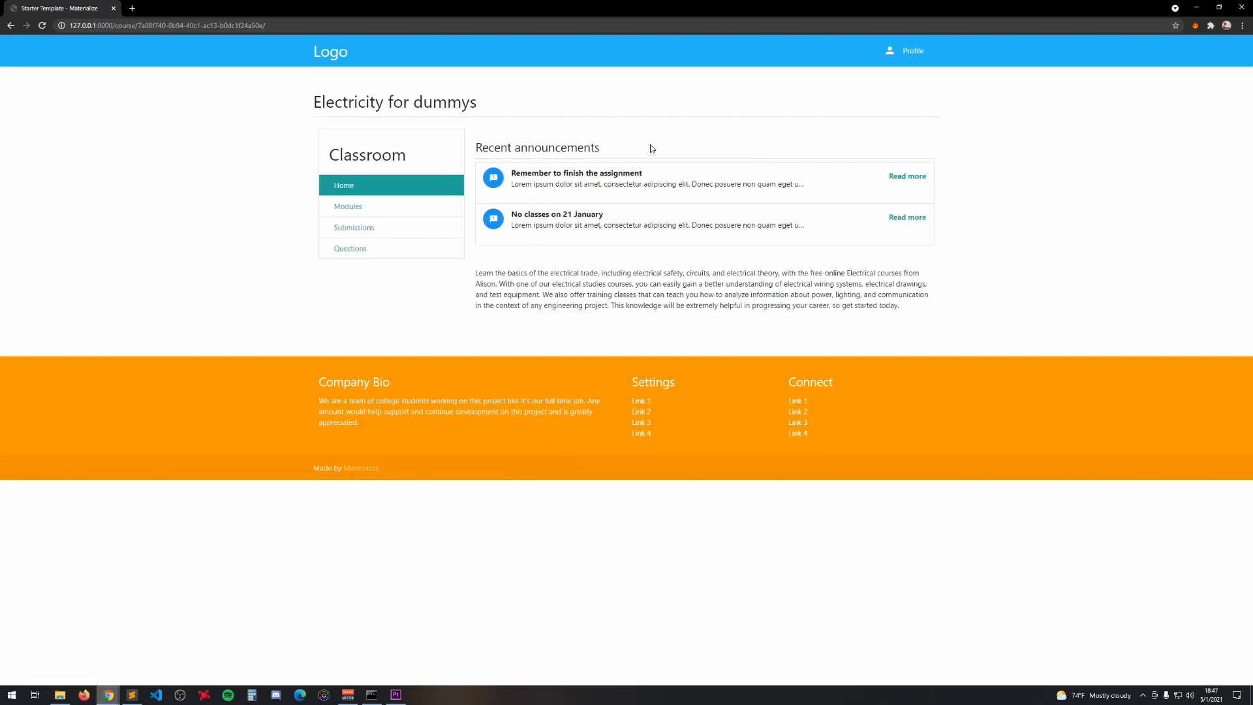
mouse_move(618, 243)
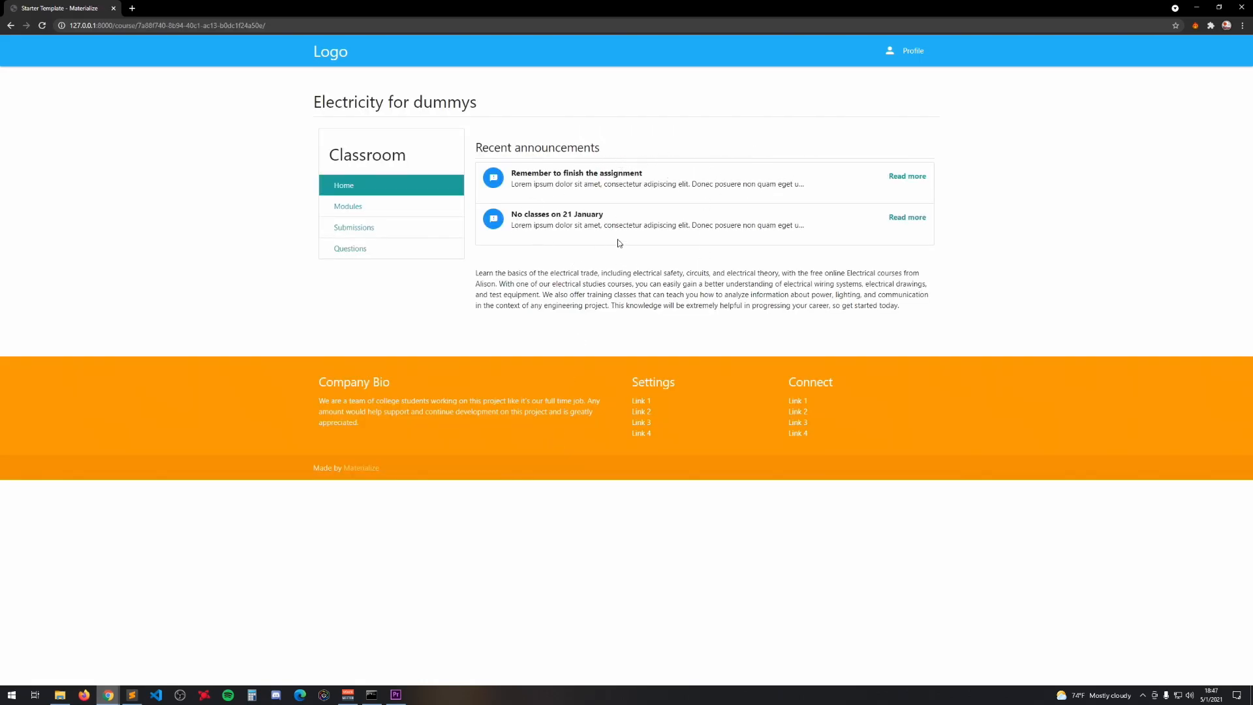
Expand Module 1, view 'a little introduction', then return and re-expand Module 1.
left_click(348, 206)
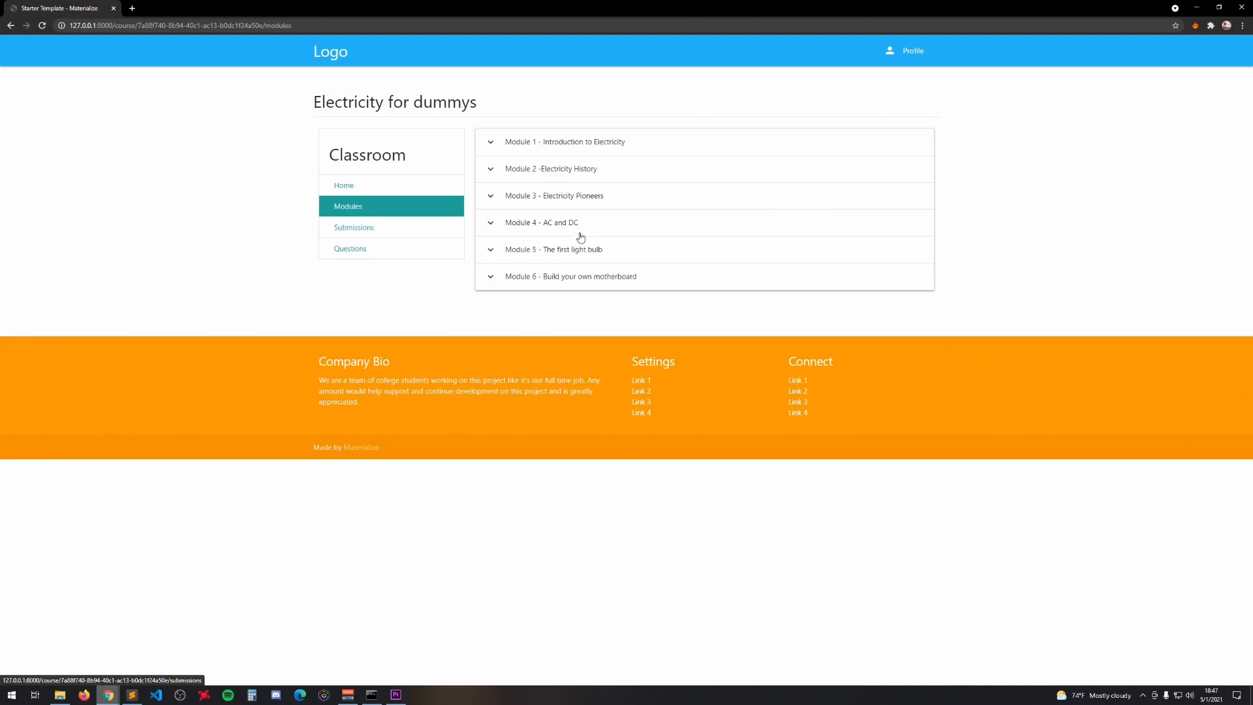
left_click(564, 142)
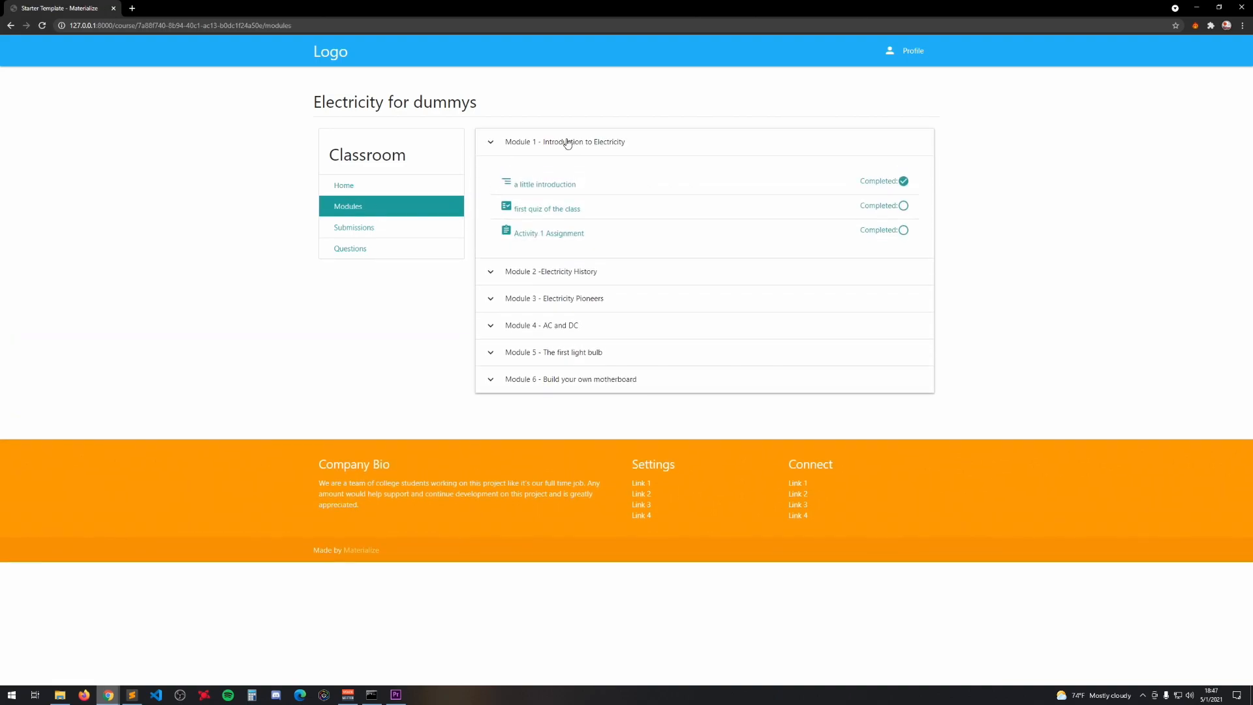
mouse_move(544, 184)
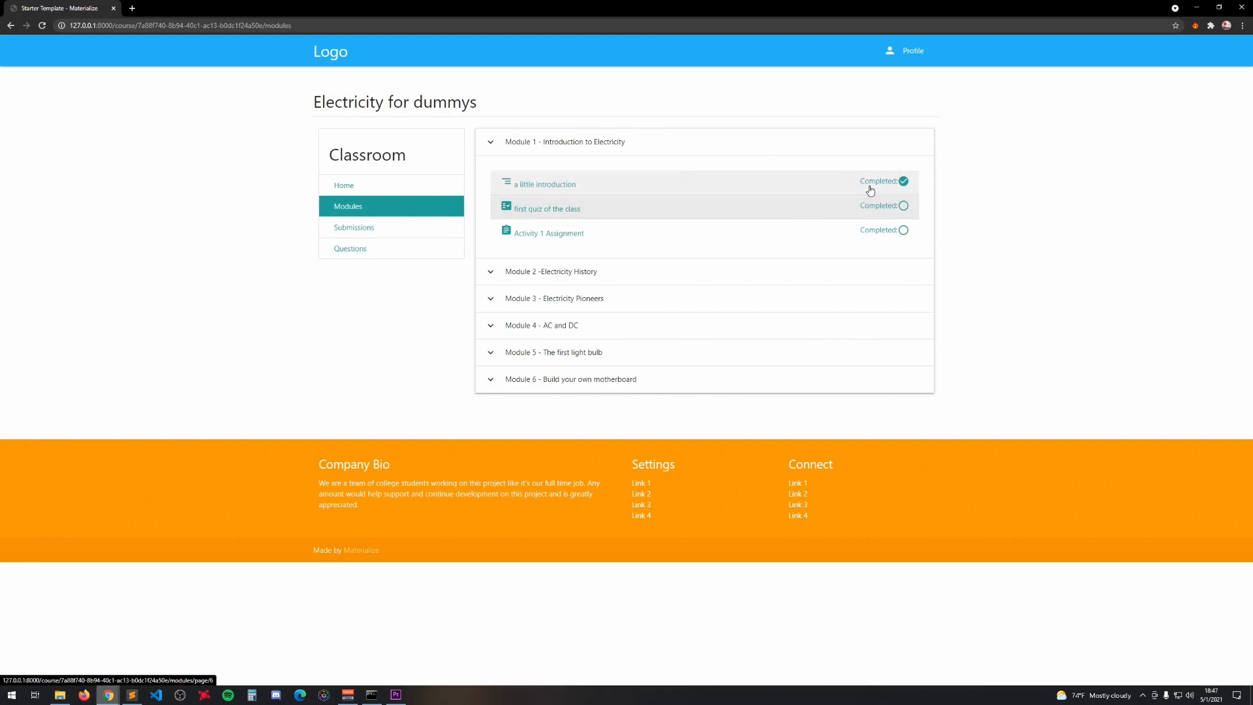
left_click(545, 184)
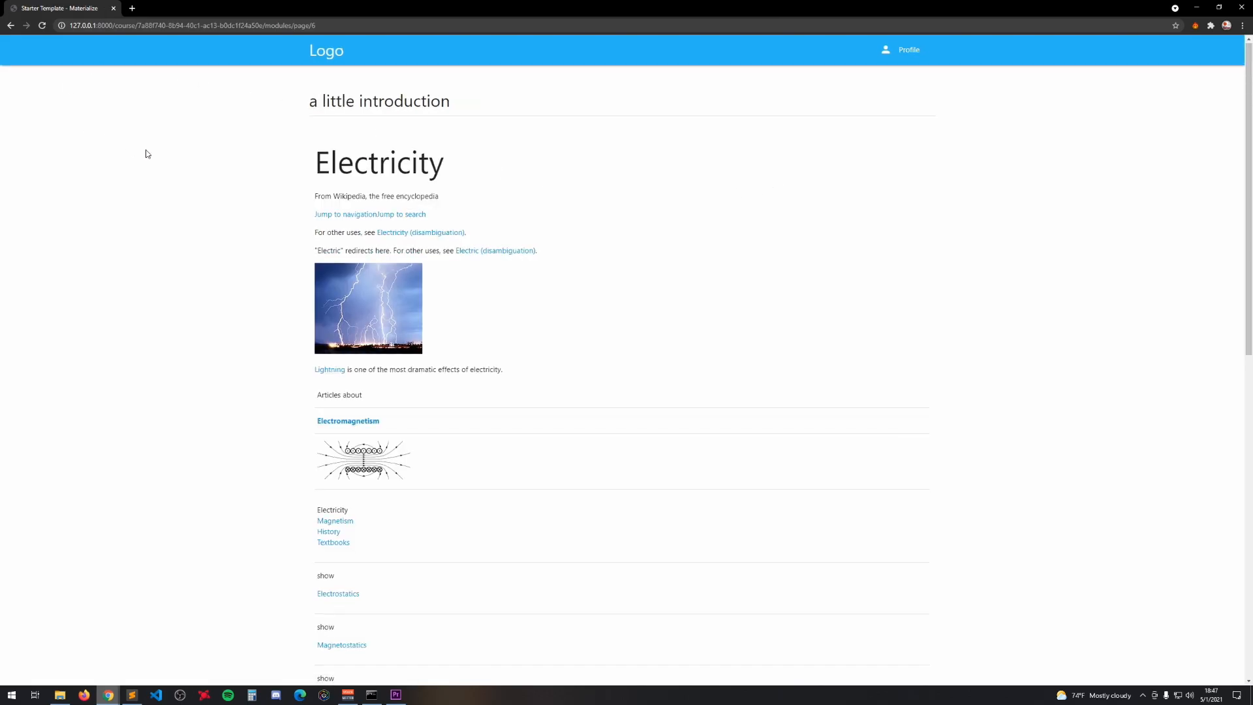
left_click(11, 25)
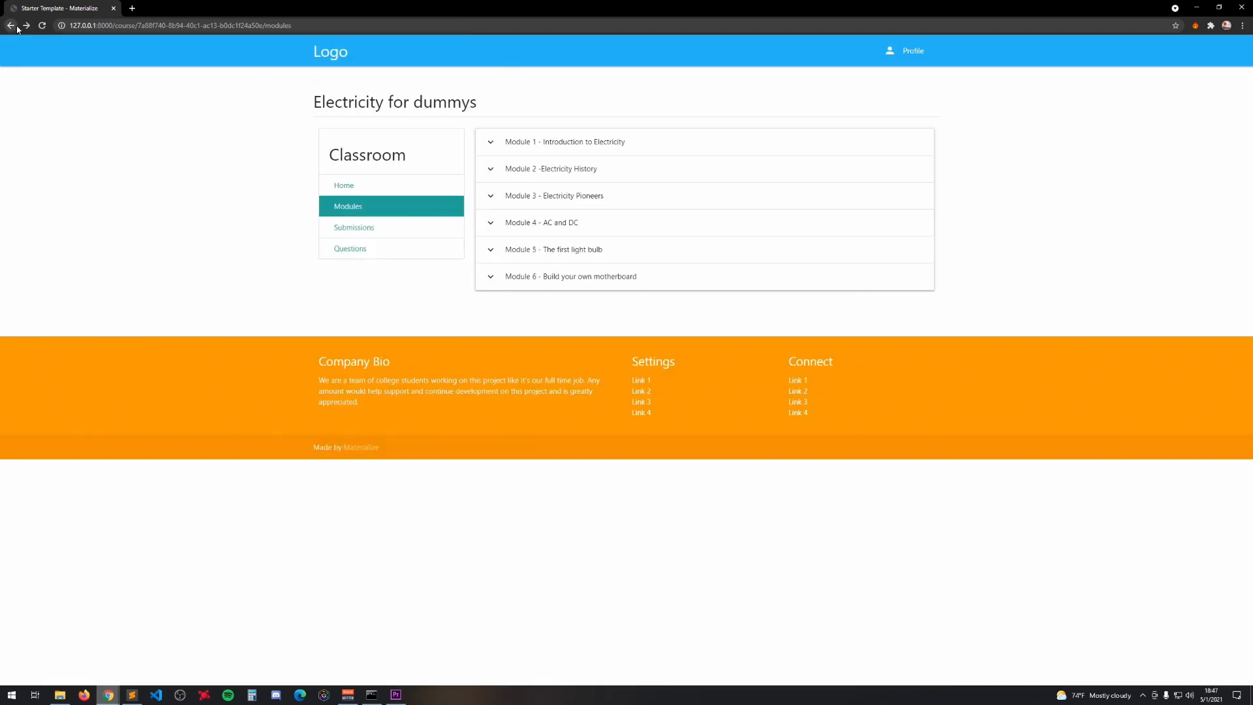
left_click(565, 142)
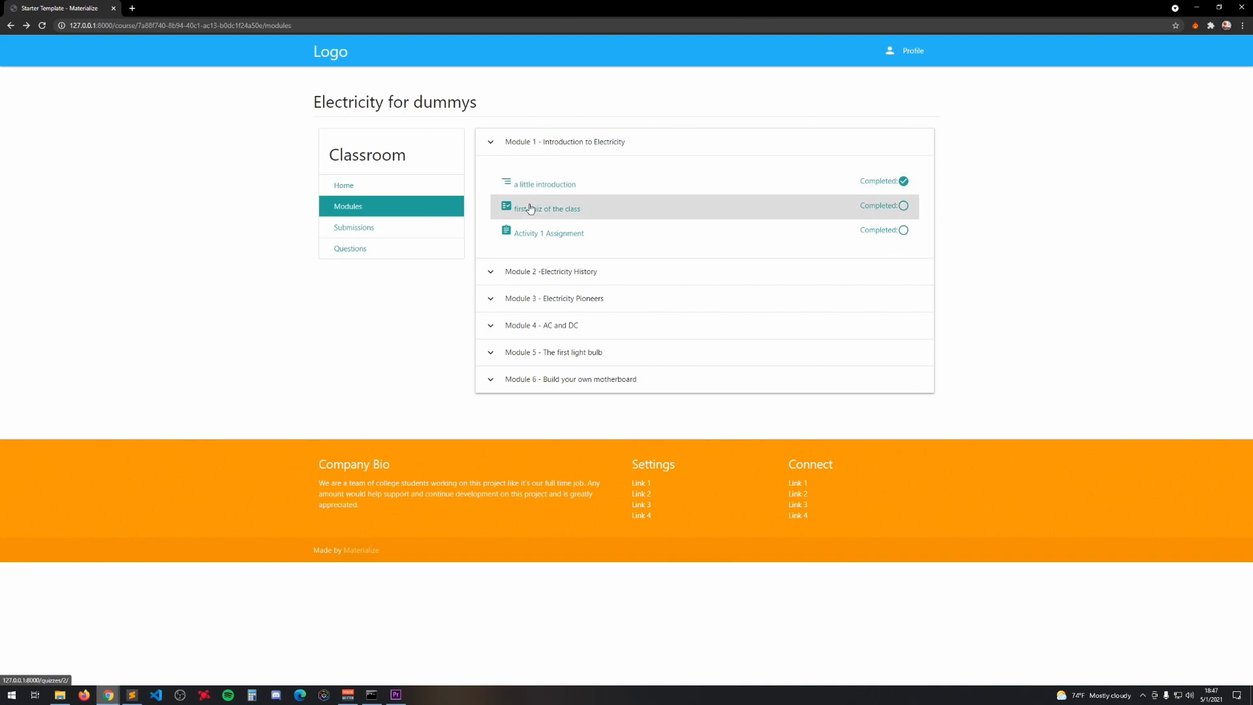
Review the Scored: 15 attempt of 'first quiz of the class', then return to course home.
left_click(547, 209)
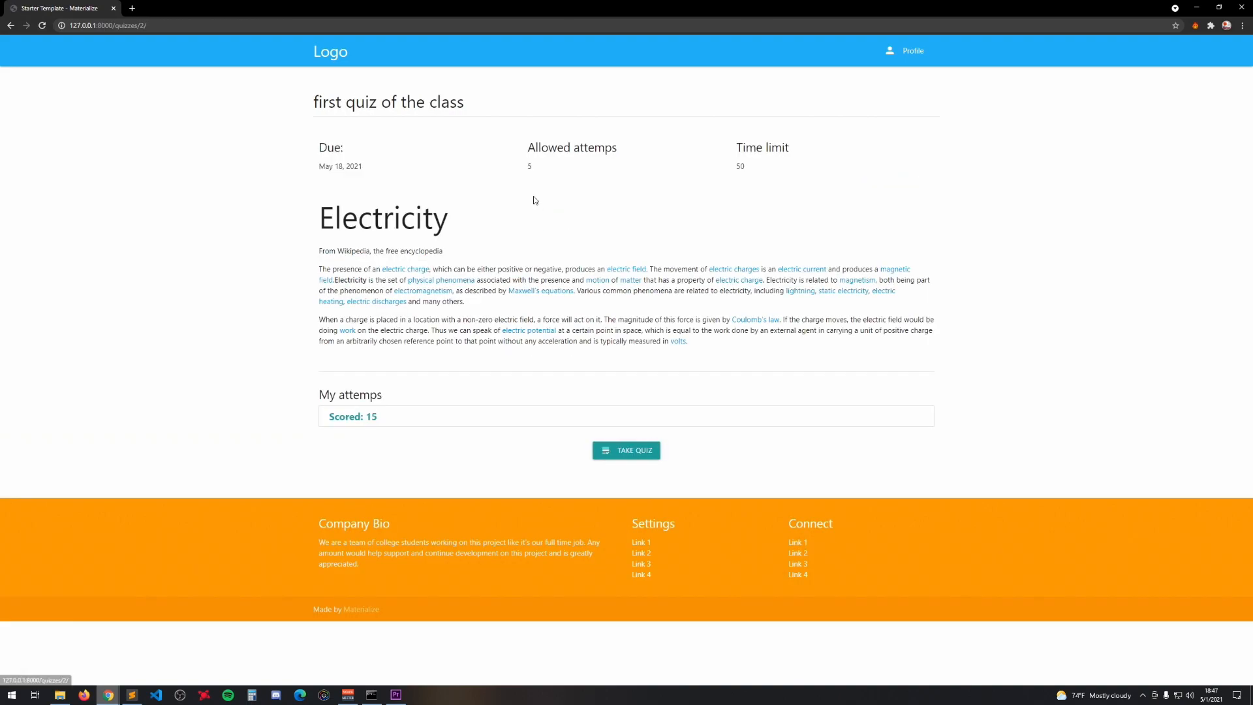
mouse_move(318, 392)
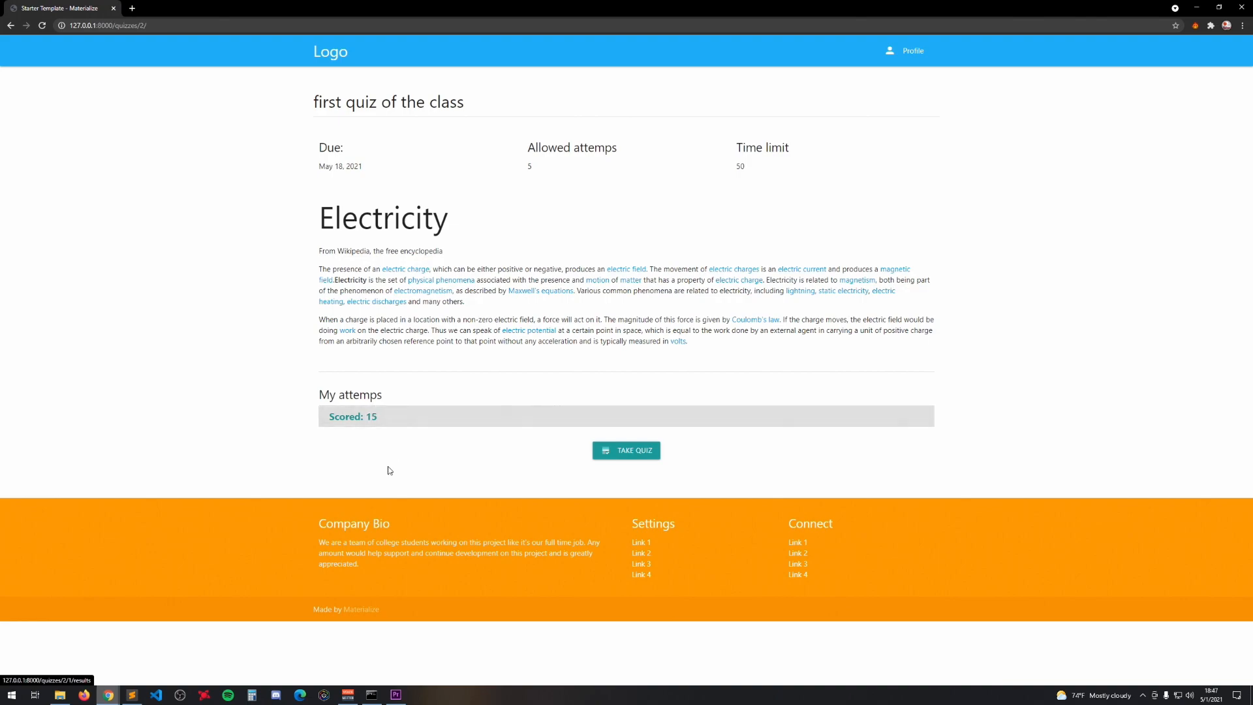
mouse_move(357, 426)
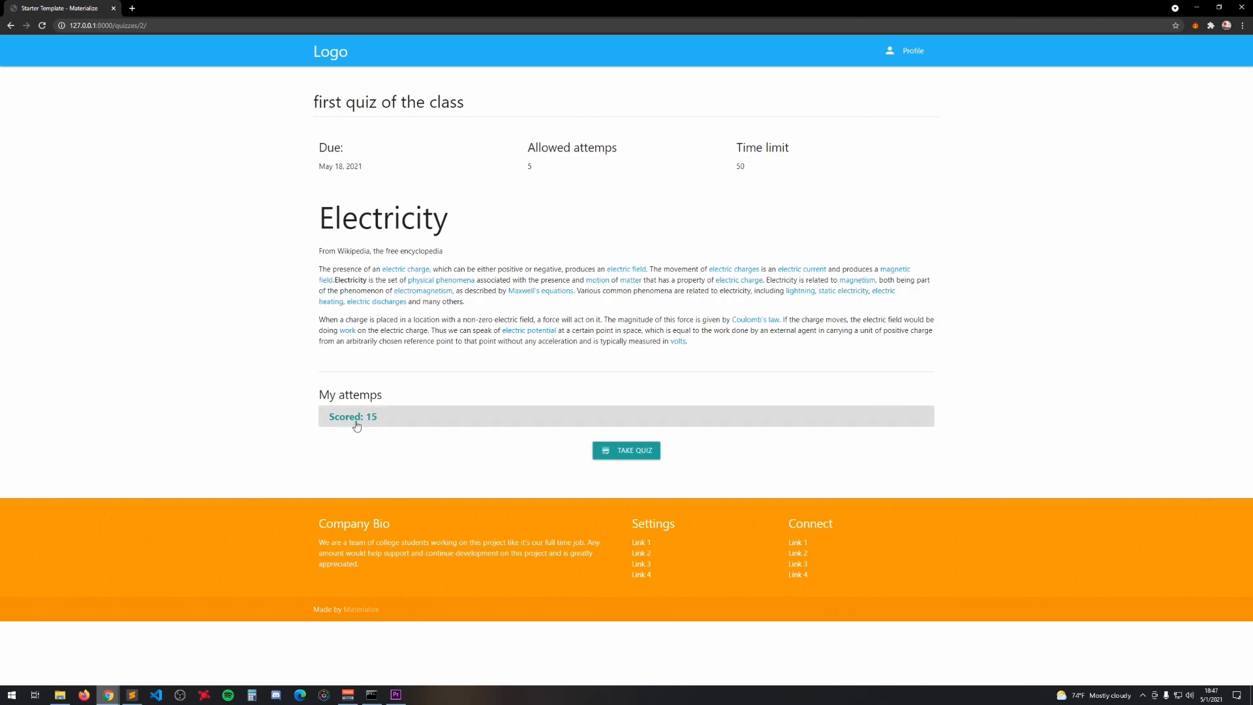
left_click(353, 416)
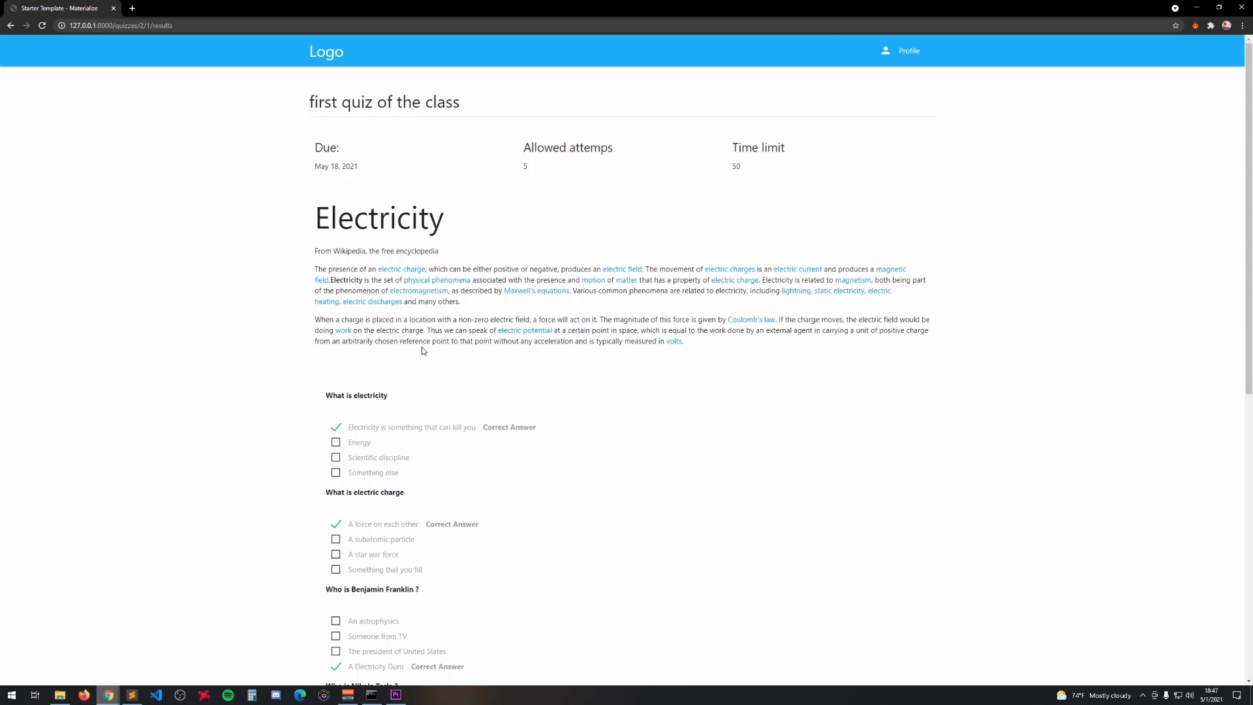
scroll("down", 3)
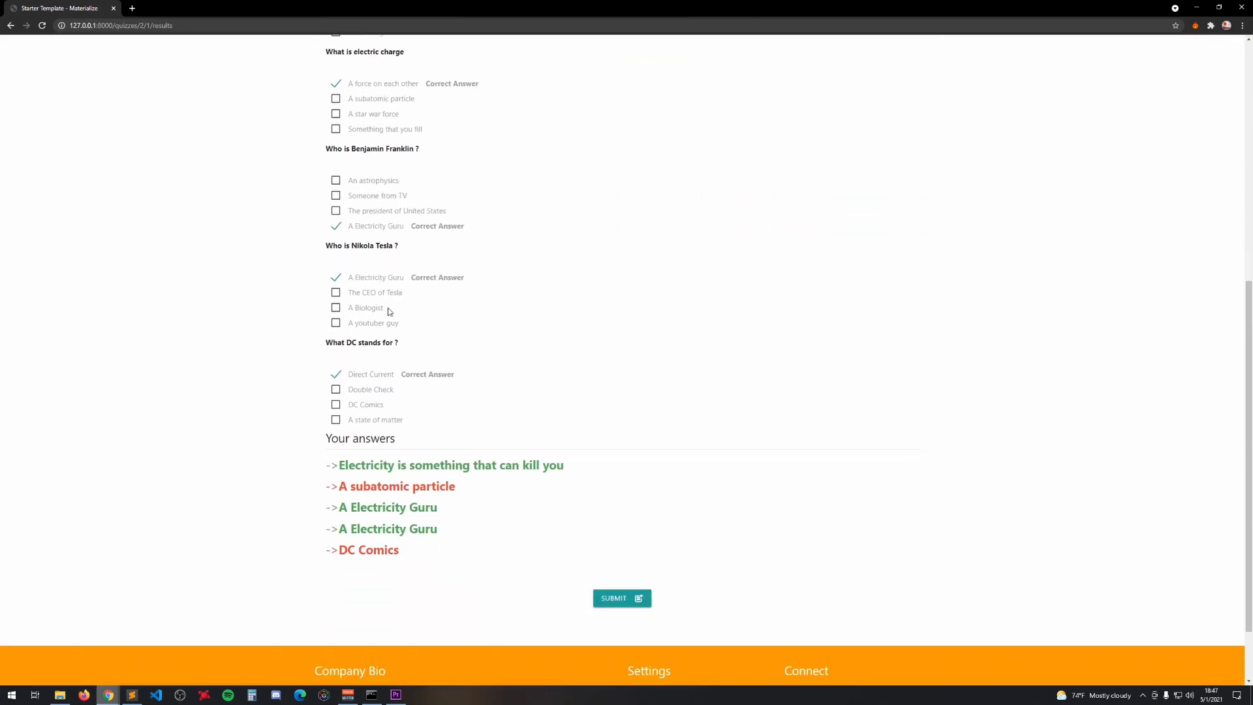
scroll("up", 3)
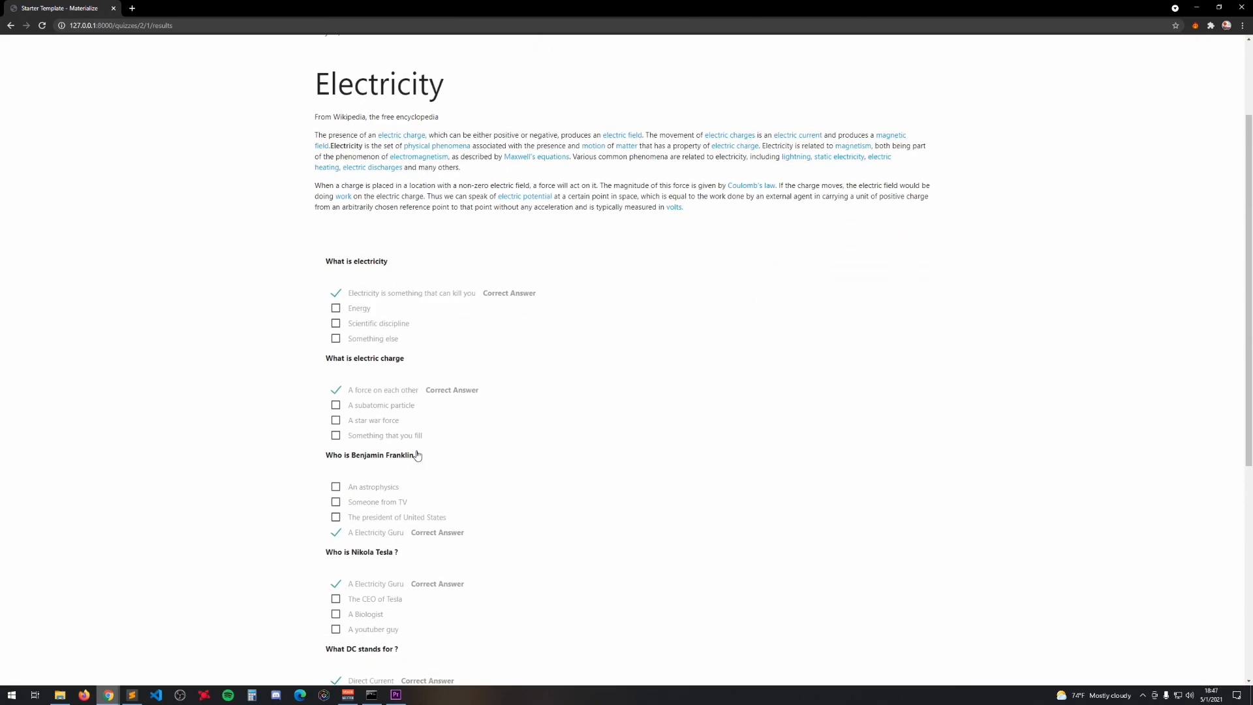
left_click(11, 25)
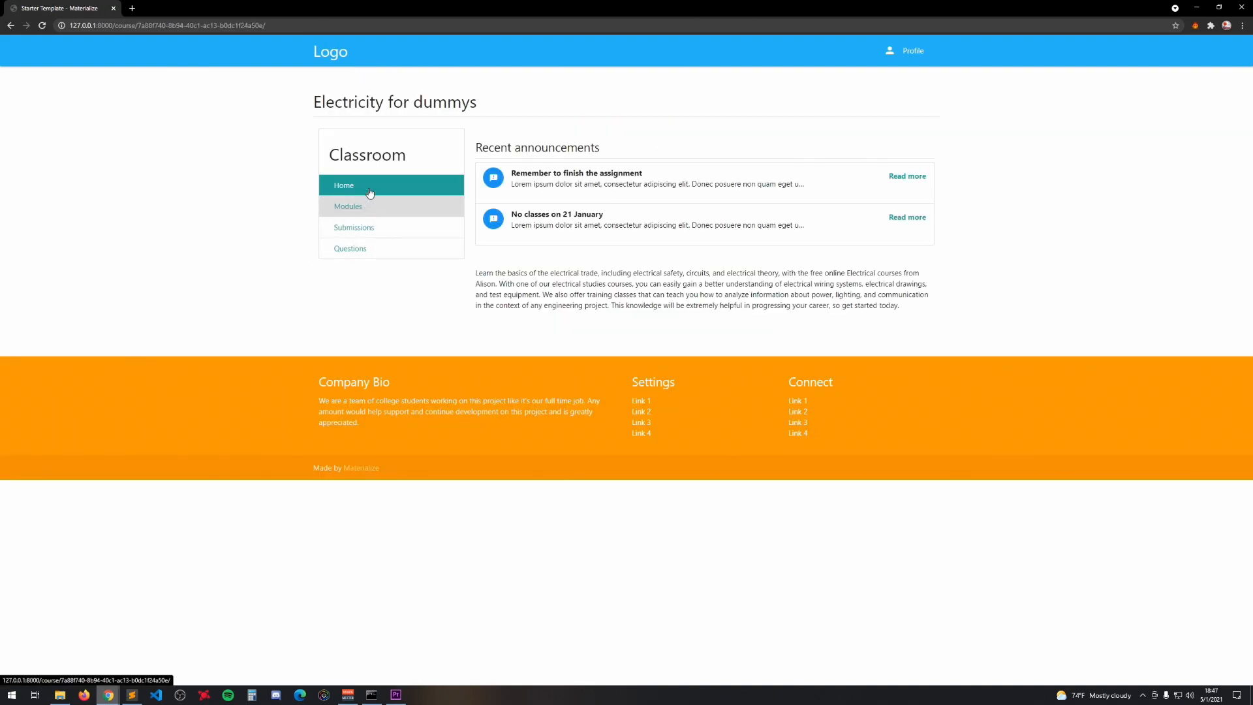
left_click(348, 206)
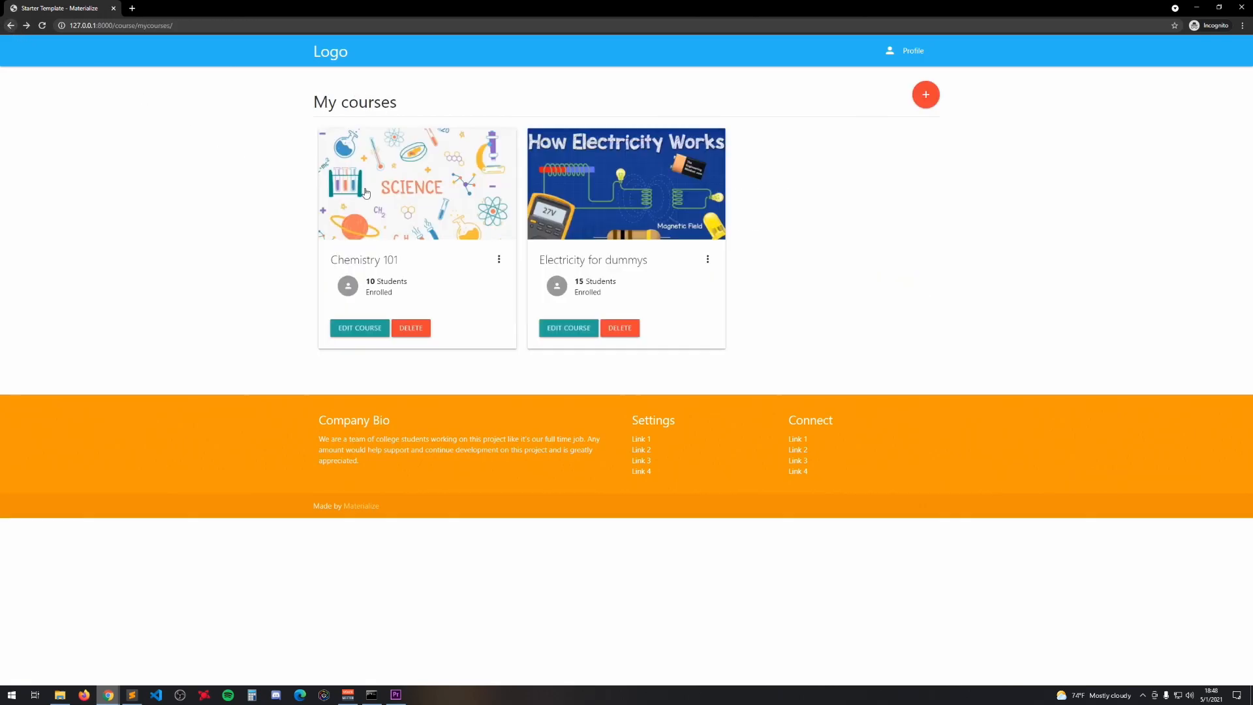
left_click(359, 328)
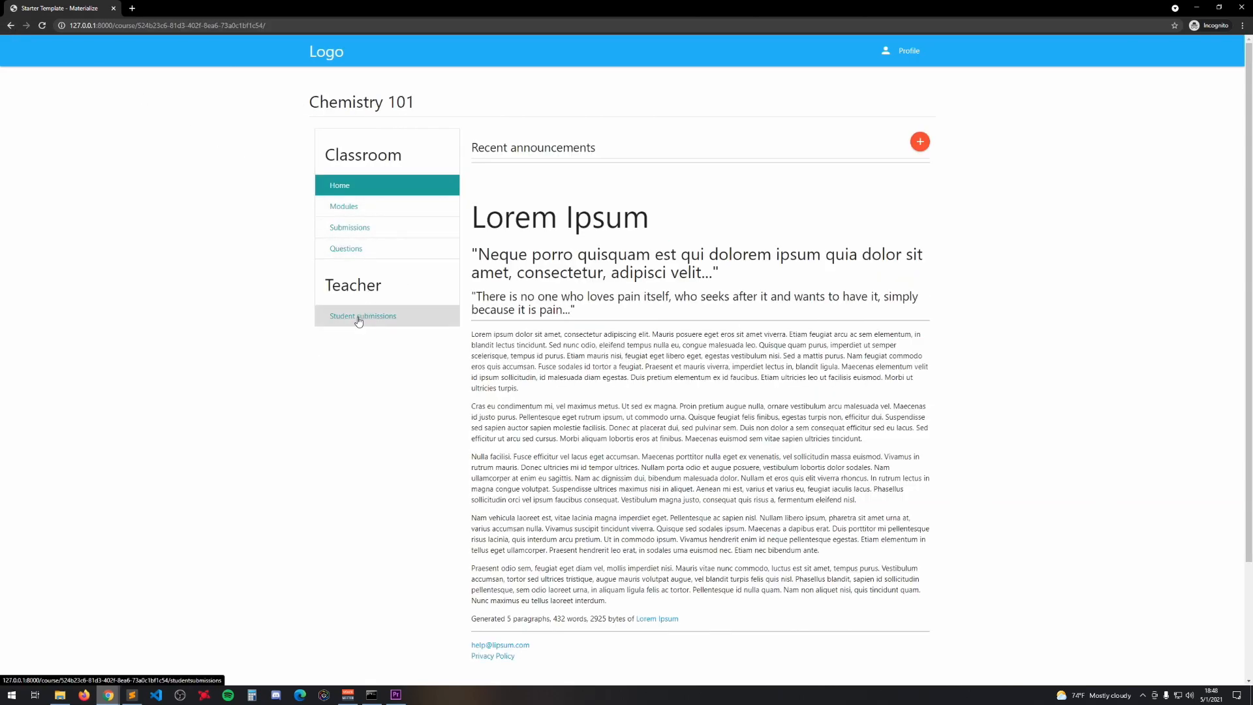
left_click(363, 316)
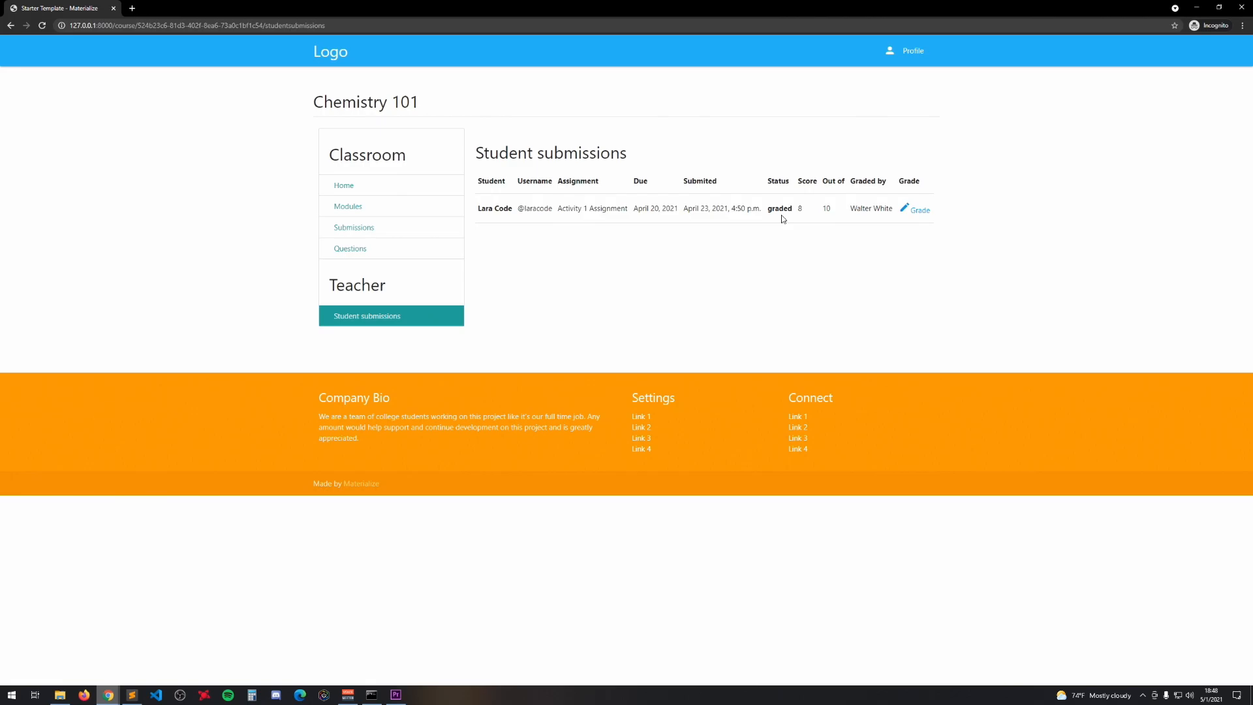
left_click(919, 209)
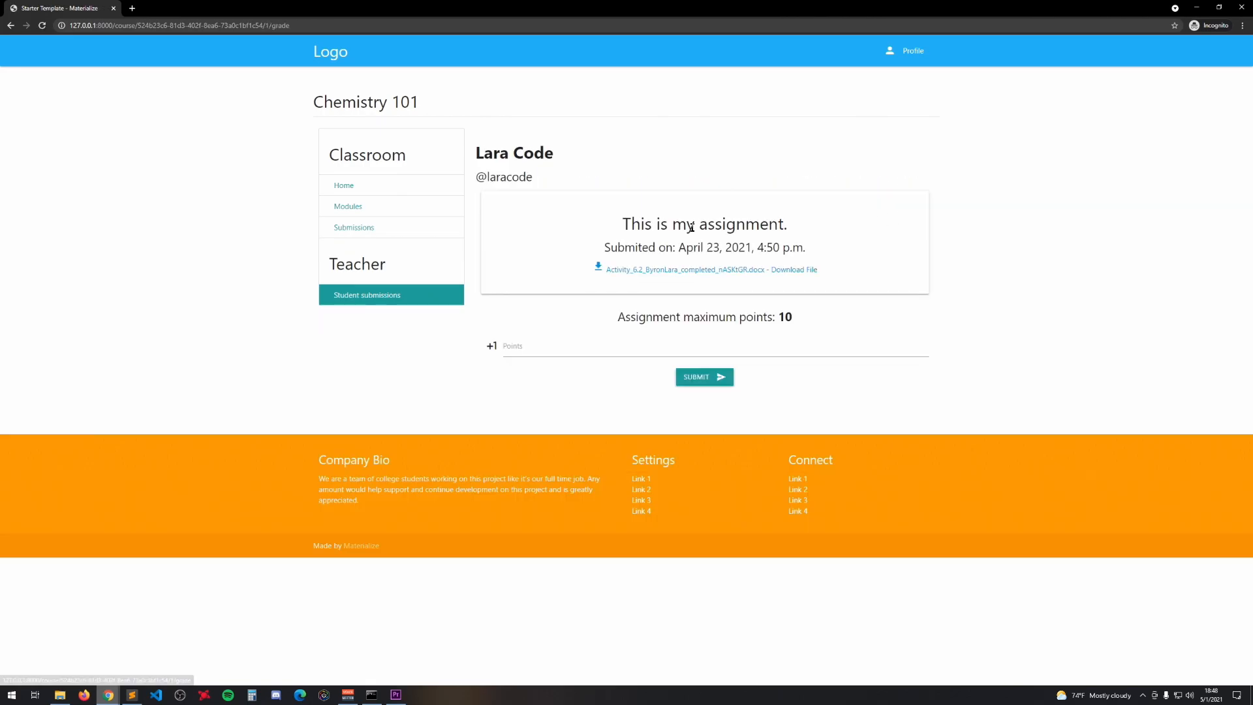
Return home, enter Electricity for dummys, and open its Questions board of four questions.
left_click(330, 51)
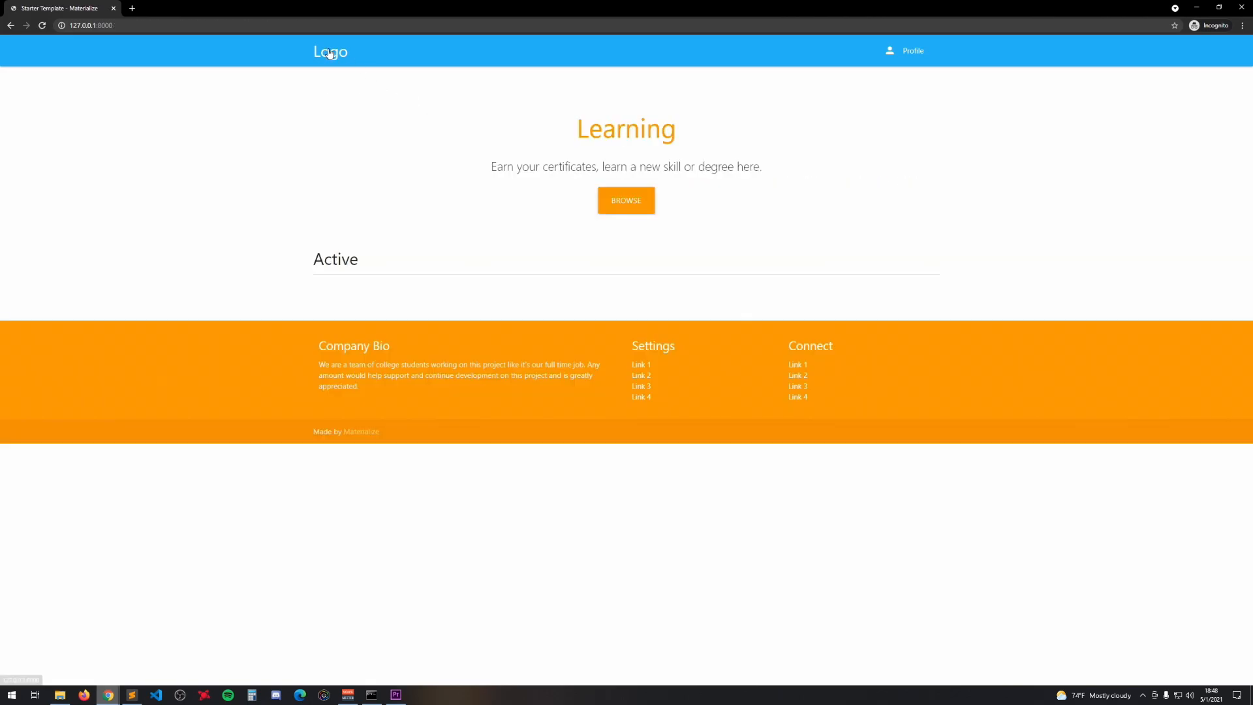
left_click(626, 201)
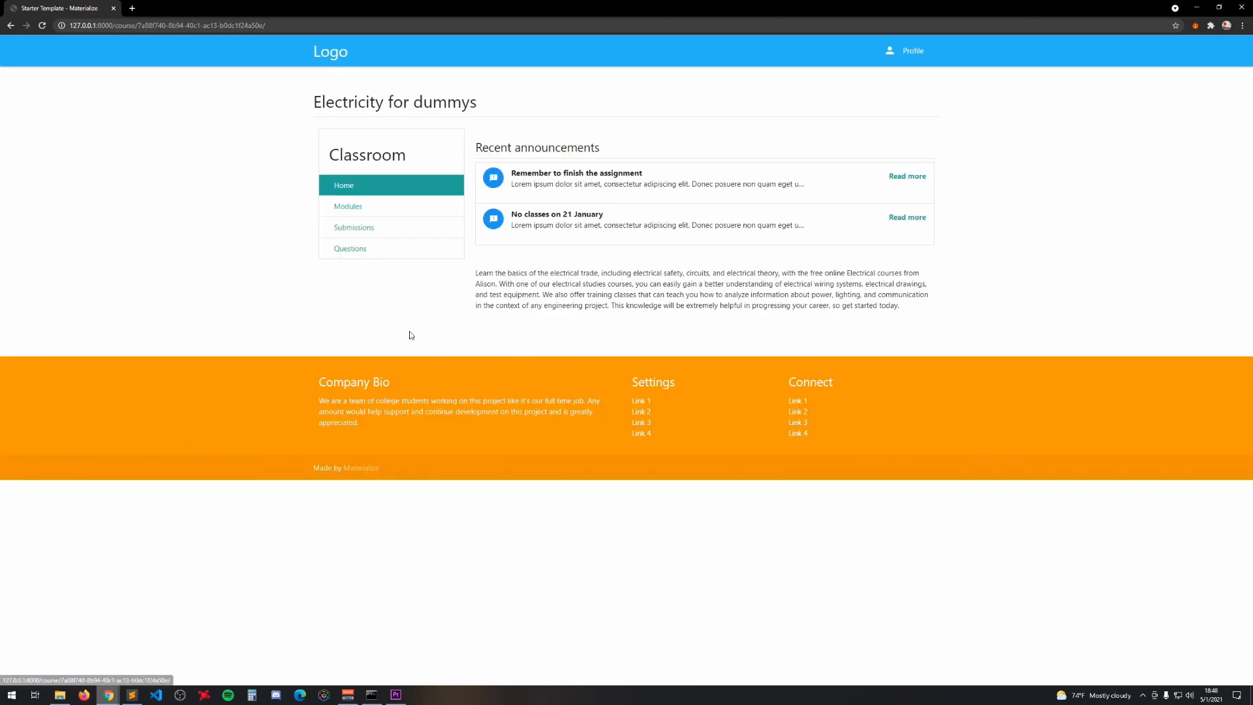
left_click(350, 249)
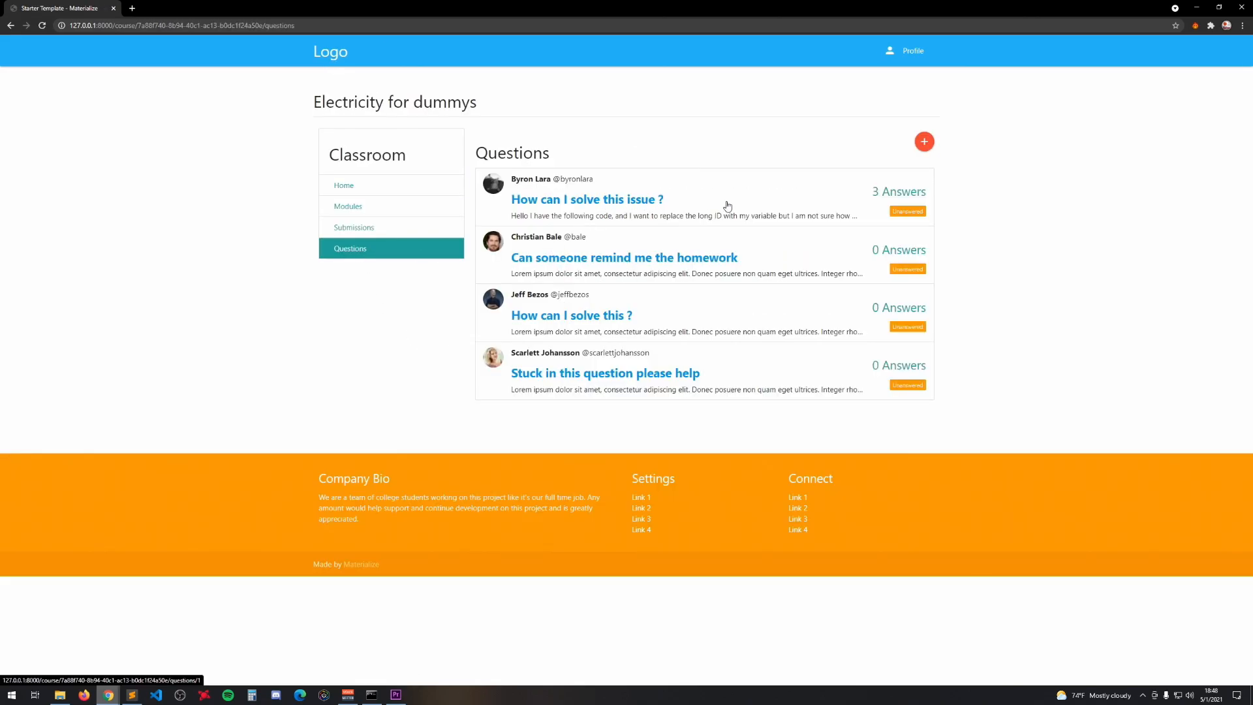
mouse_move(587, 200)
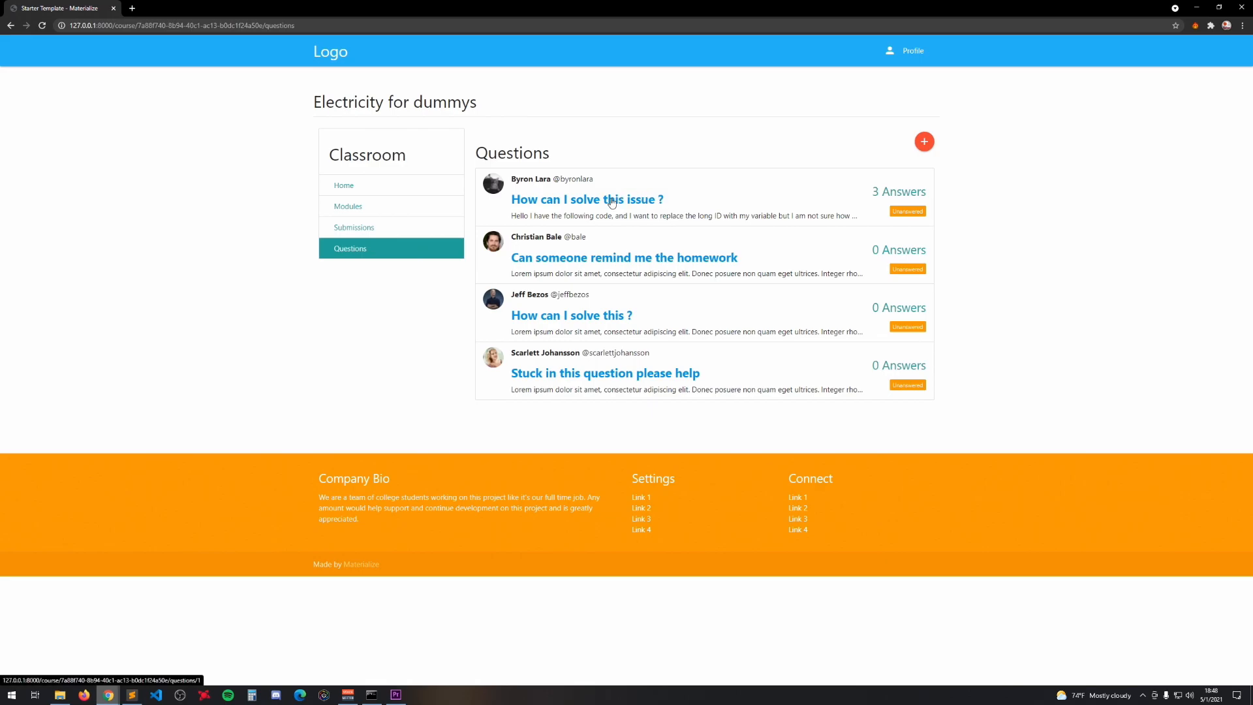
Read 'How can I solve this issue ?' and down-vote its accepted first answer to -1.
left_click(587, 199)
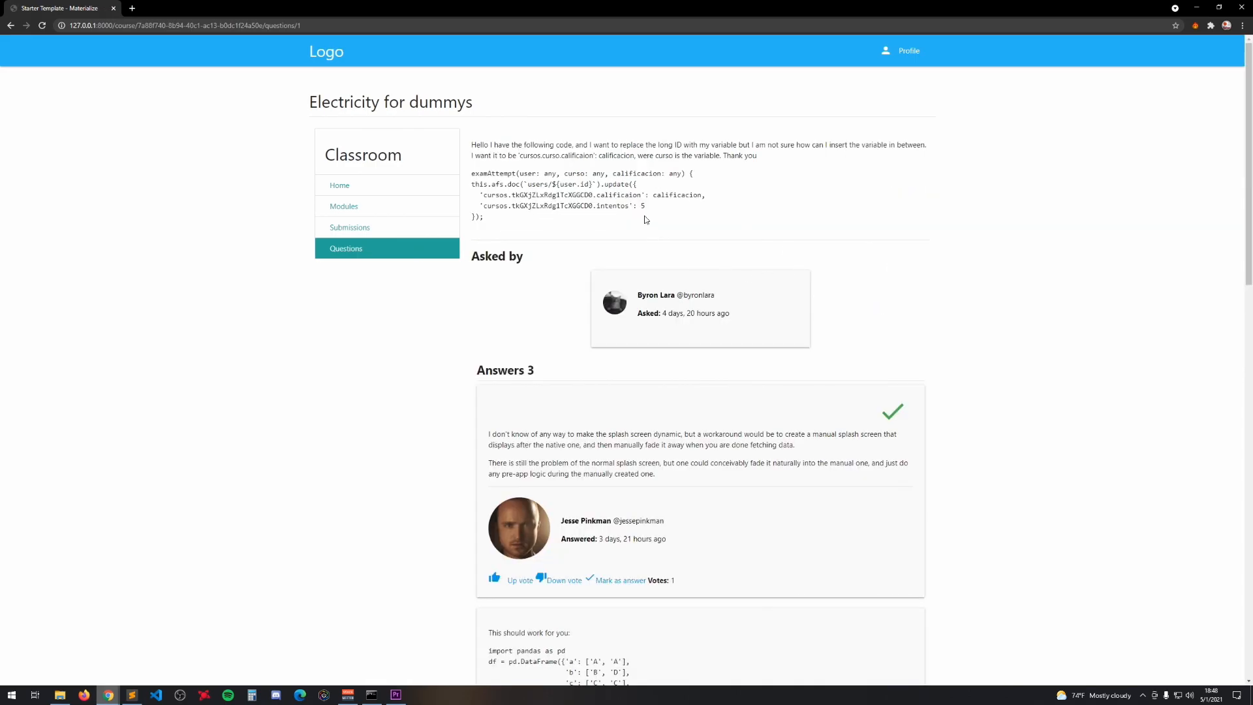
scroll("down", 3)
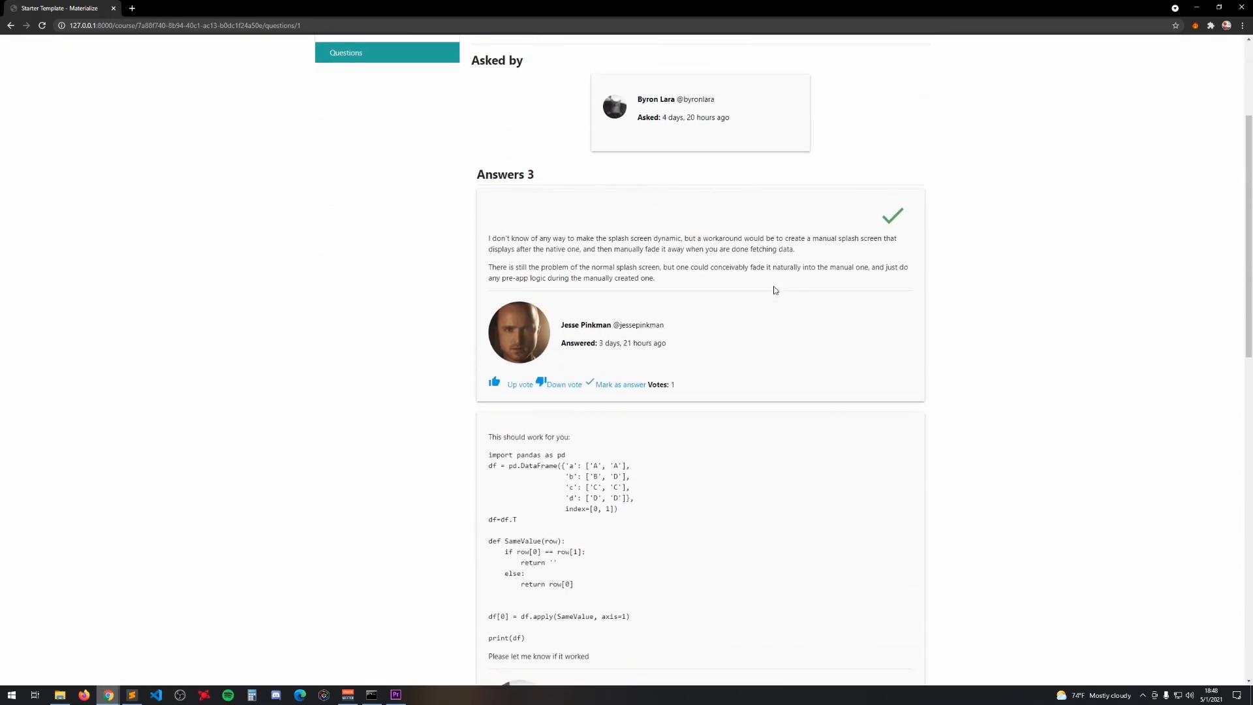
scroll("up", 3)
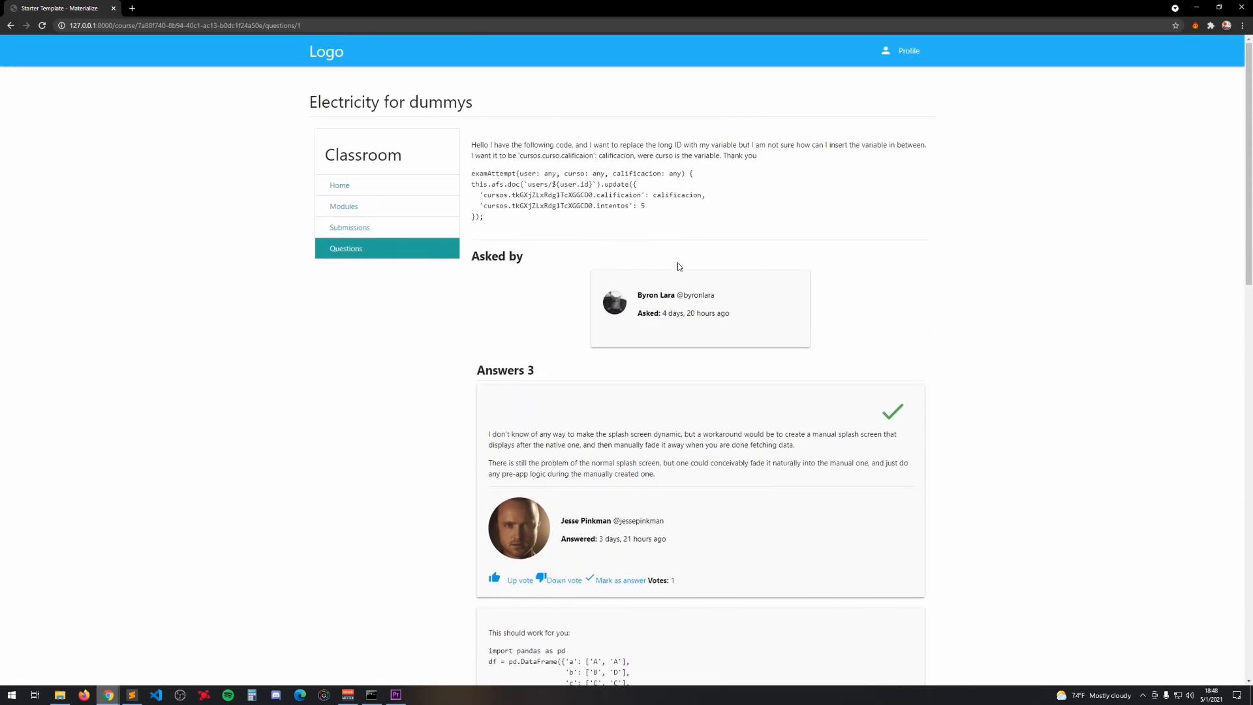
scroll("down", 3)
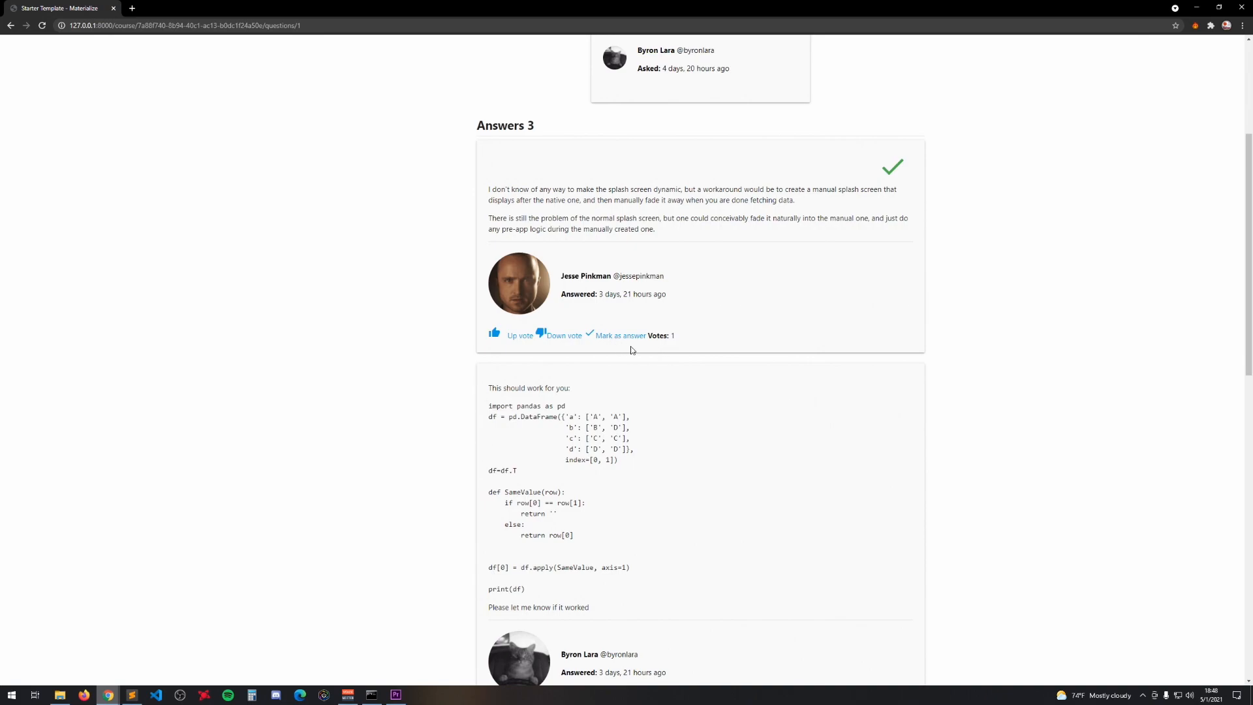
mouse_move(711, 234)
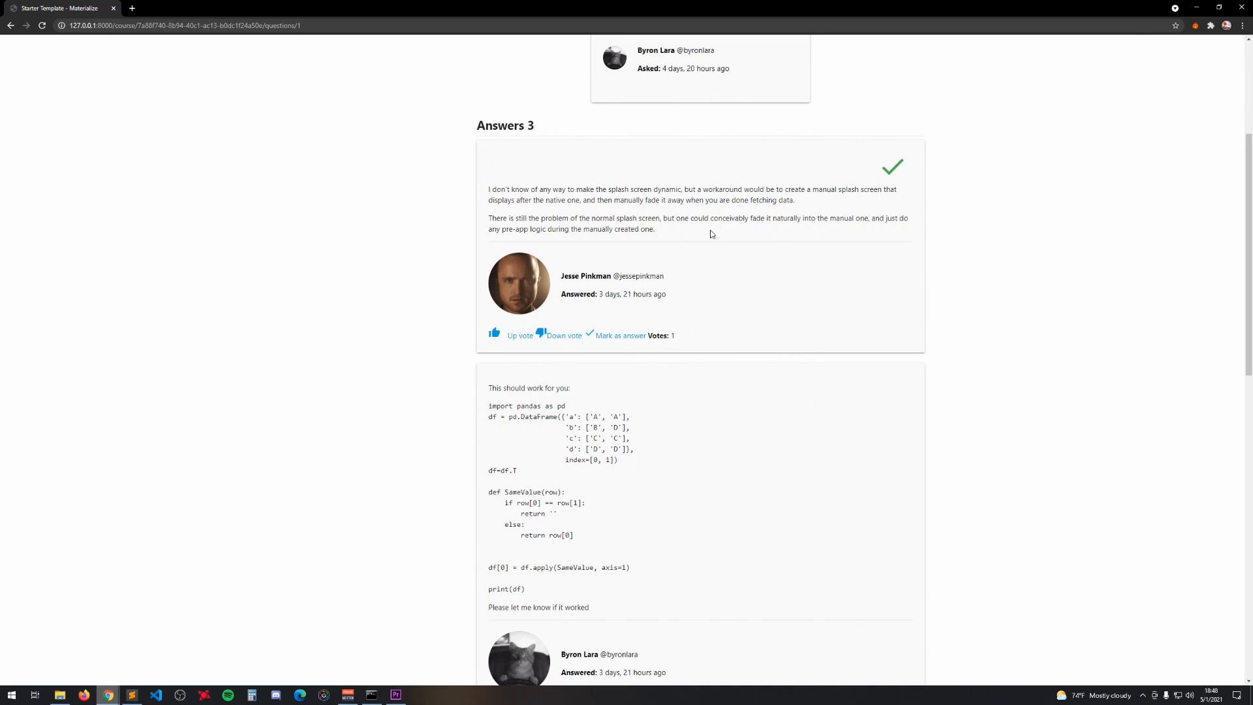
mouse_move(777, 238)
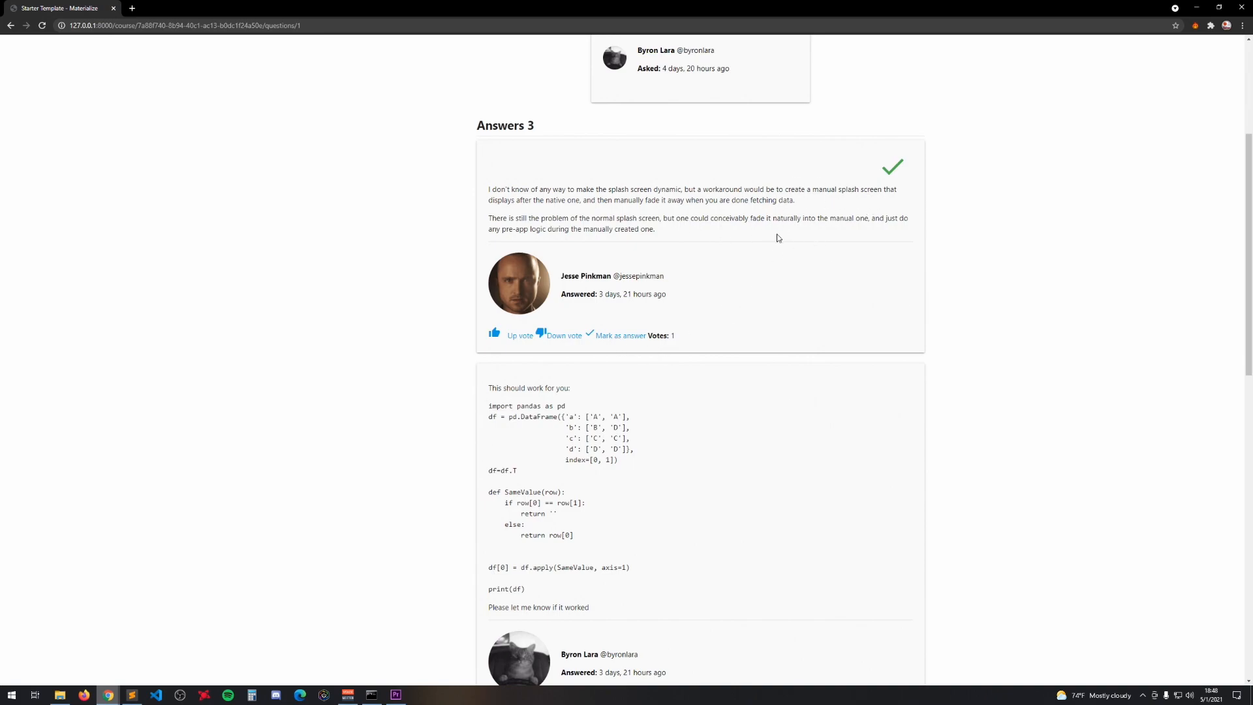
scroll("down", 3)
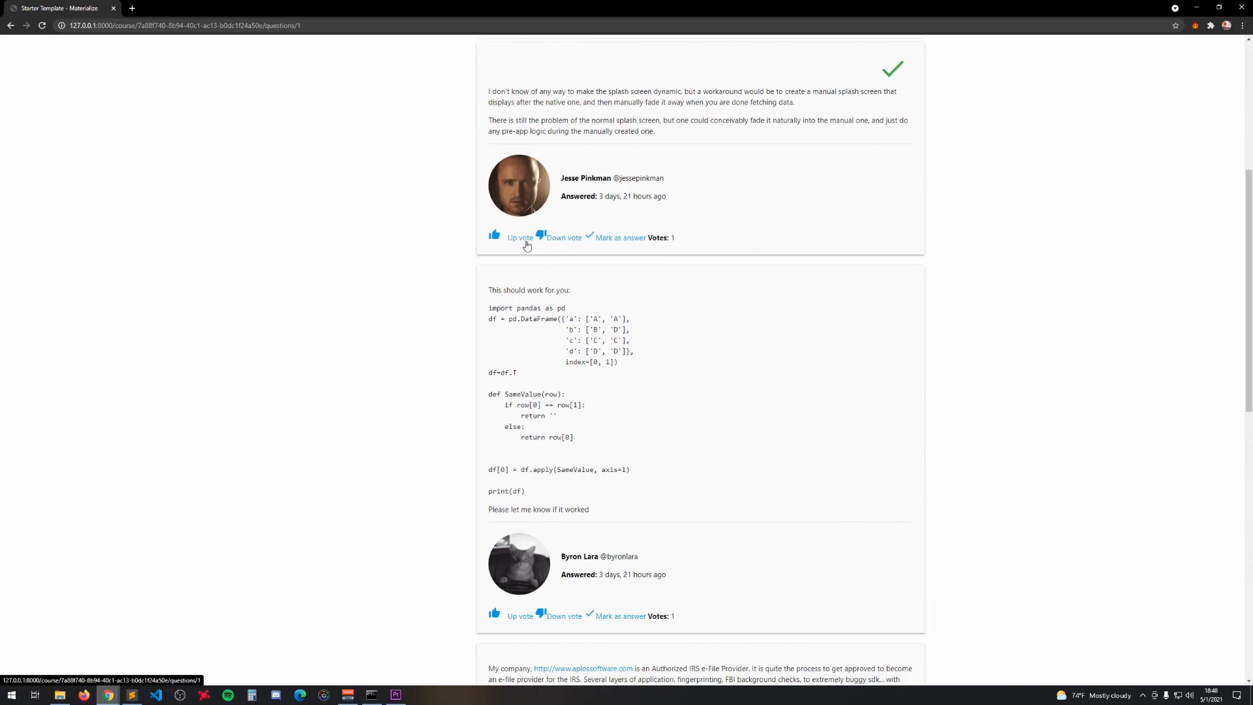
left_click(541, 234)
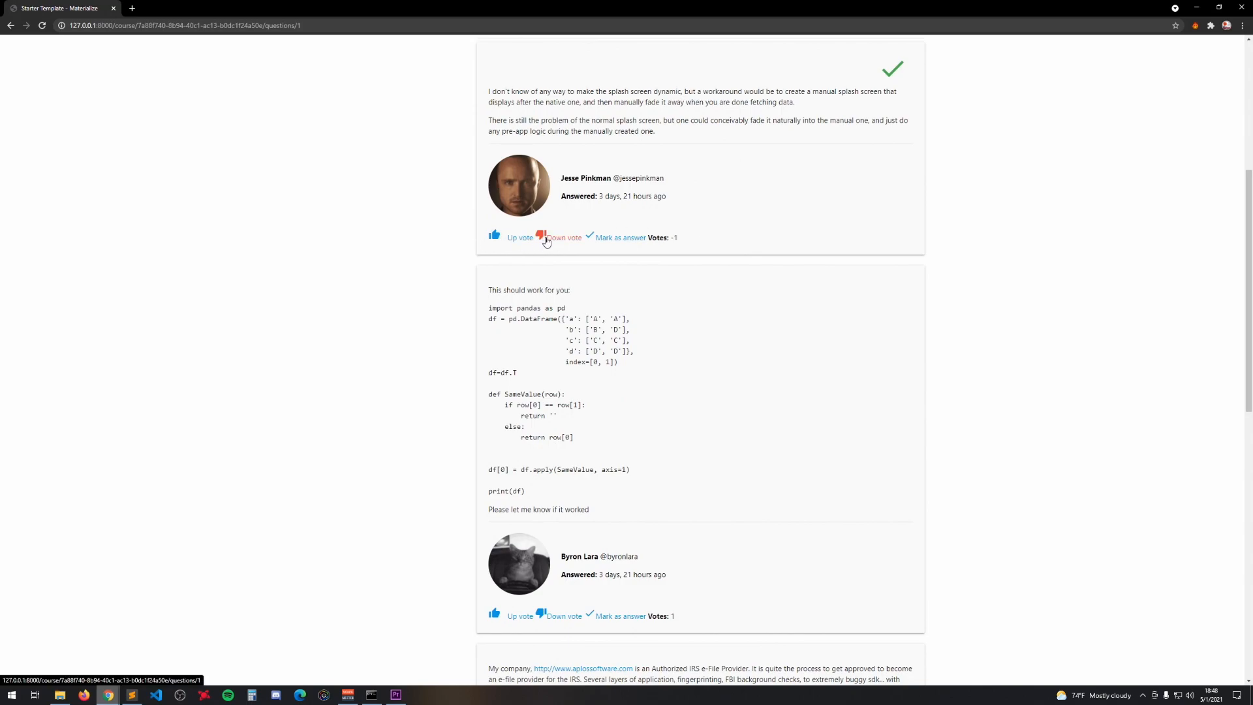
scroll("down", 3)
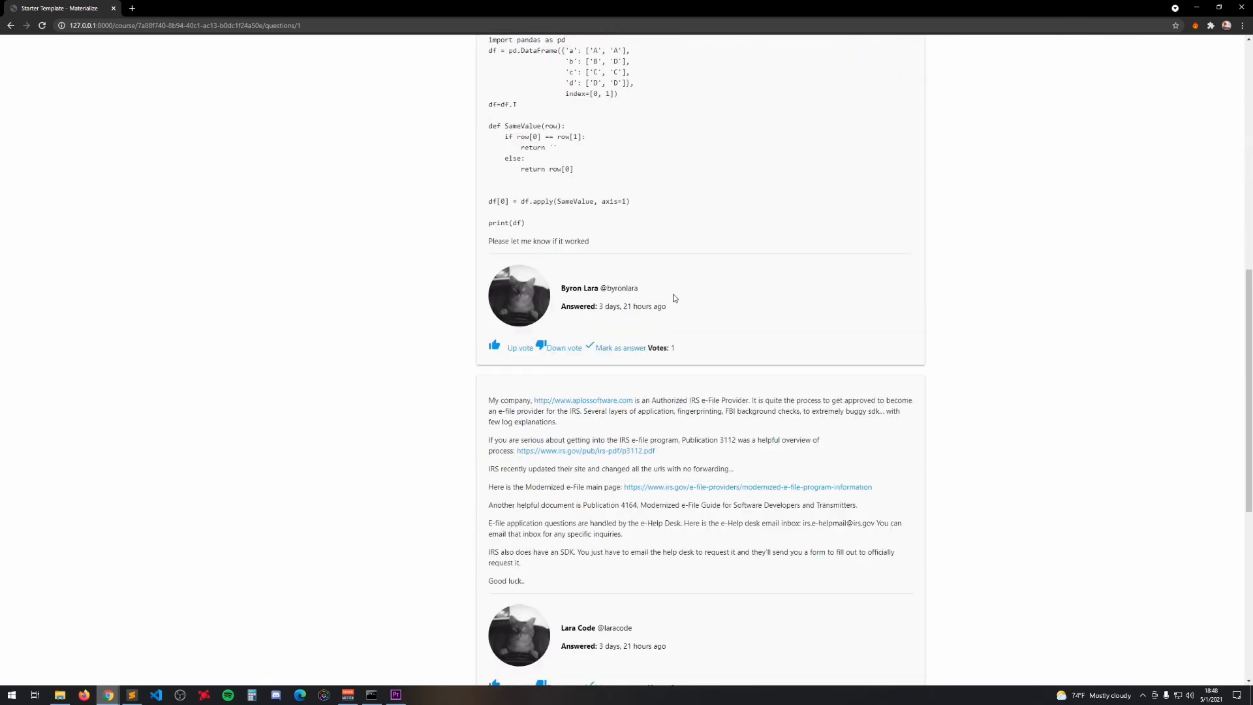
scroll("down", 3)
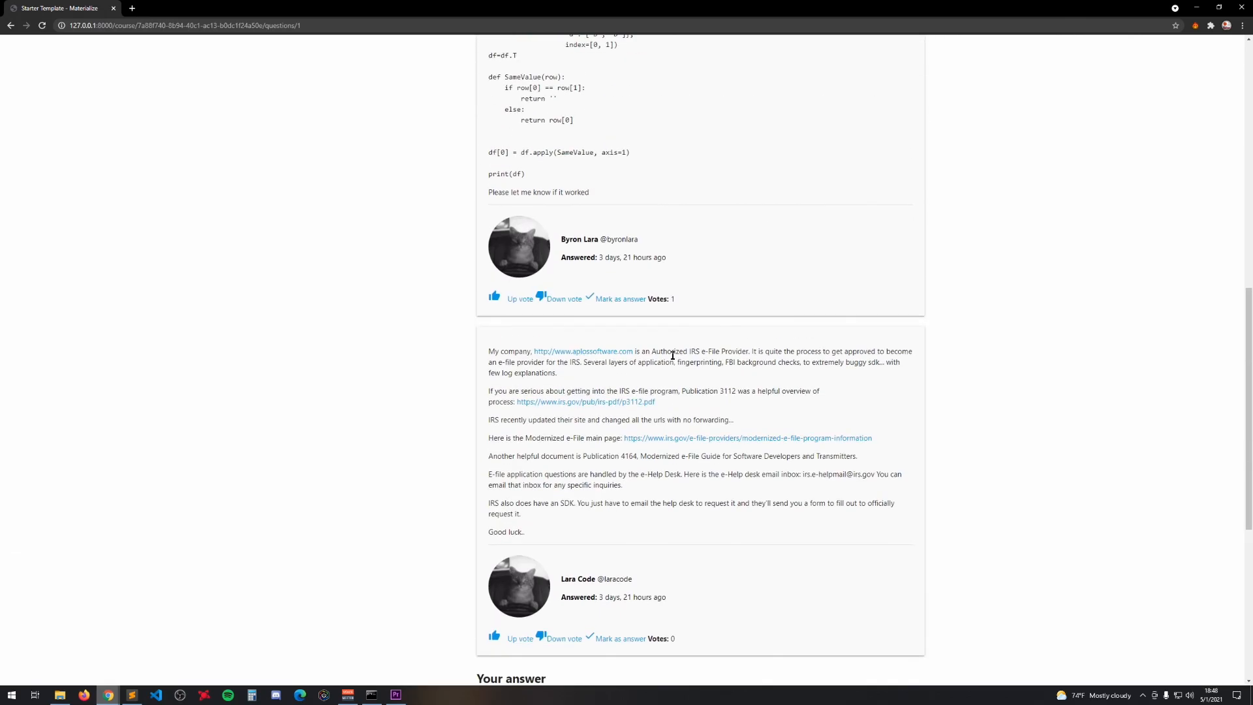
Go home and open the Inbox from the side nav, showing the Walter White conversation.
left_click(330, 51)
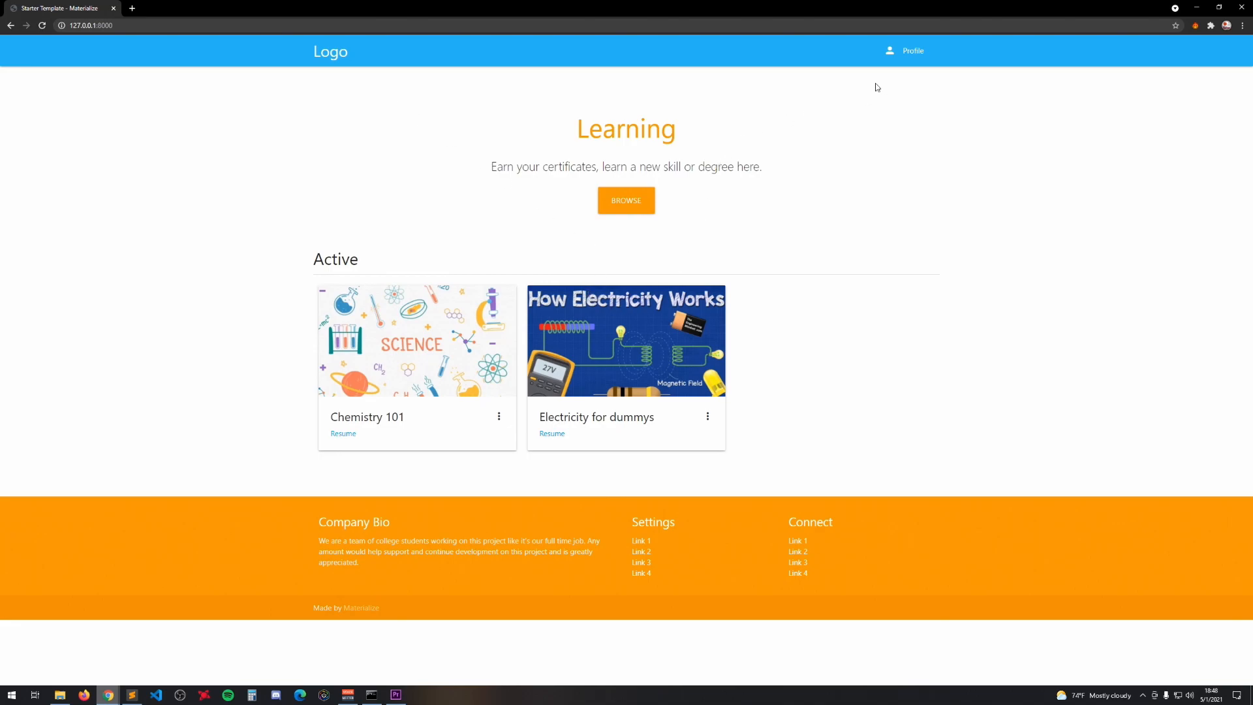
left_click(912, 50)
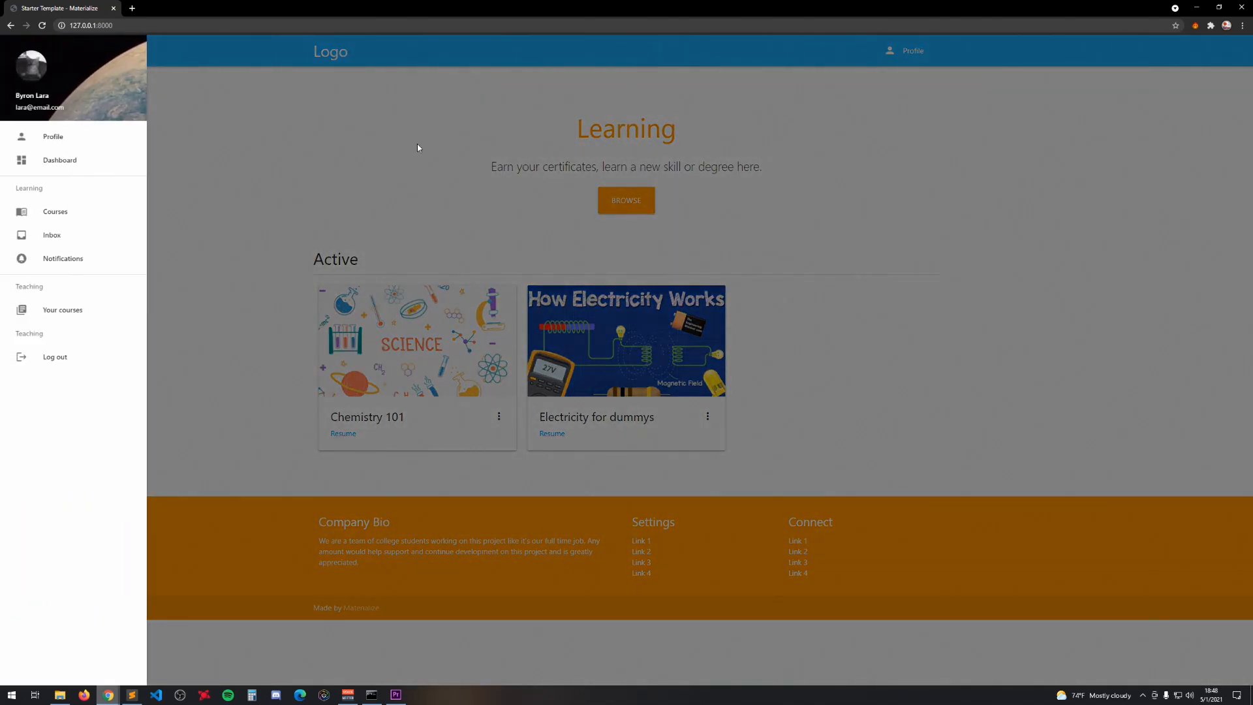
left_click(51, 235)
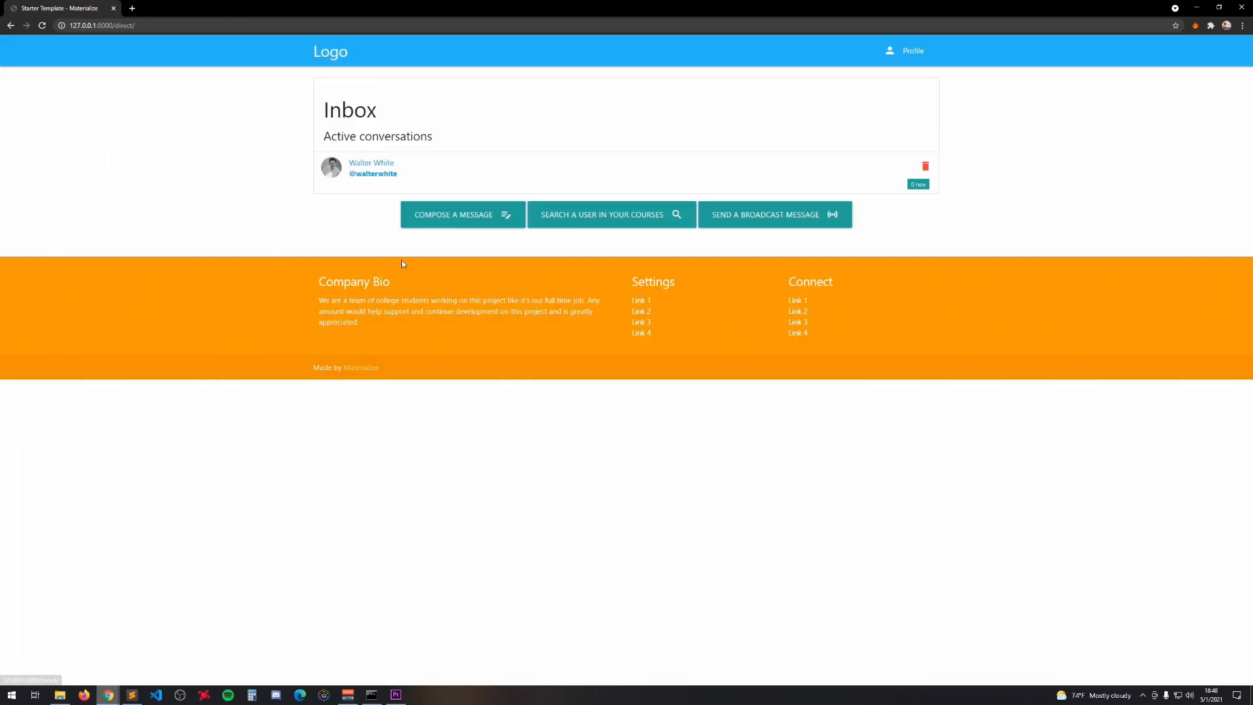
mouse_move(462, 214)
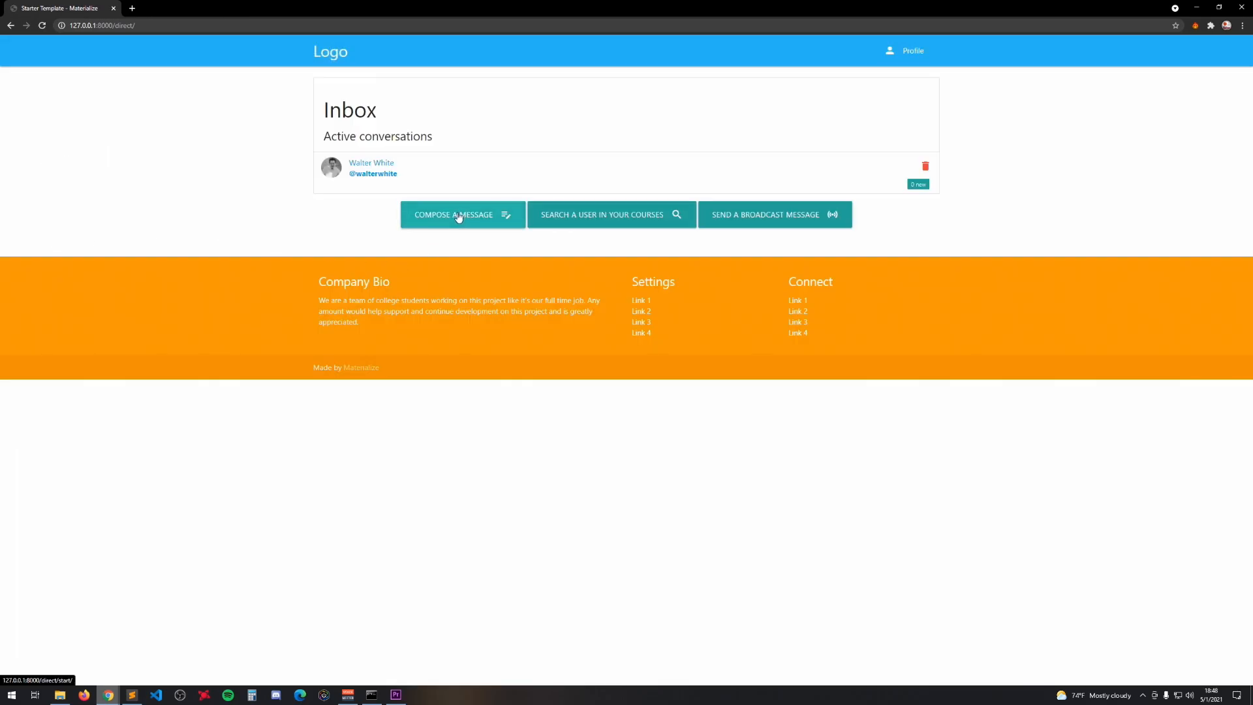
left_click(455, 214)
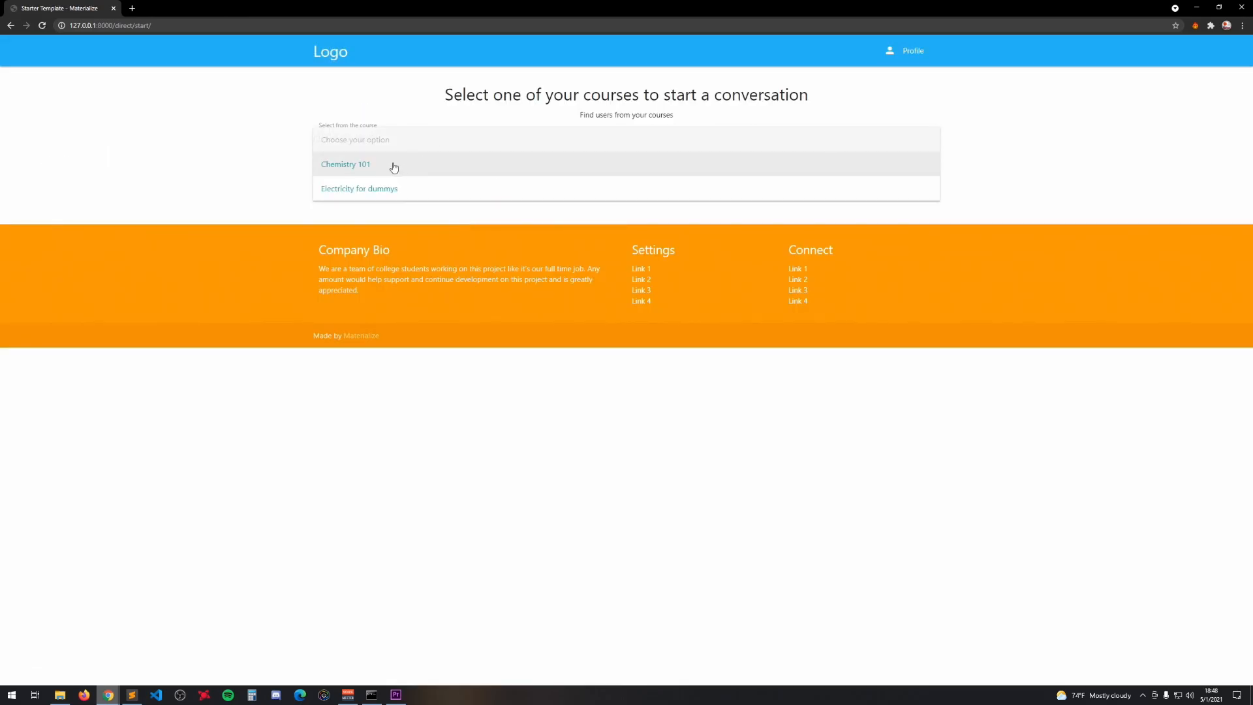
left_click(345, 163)
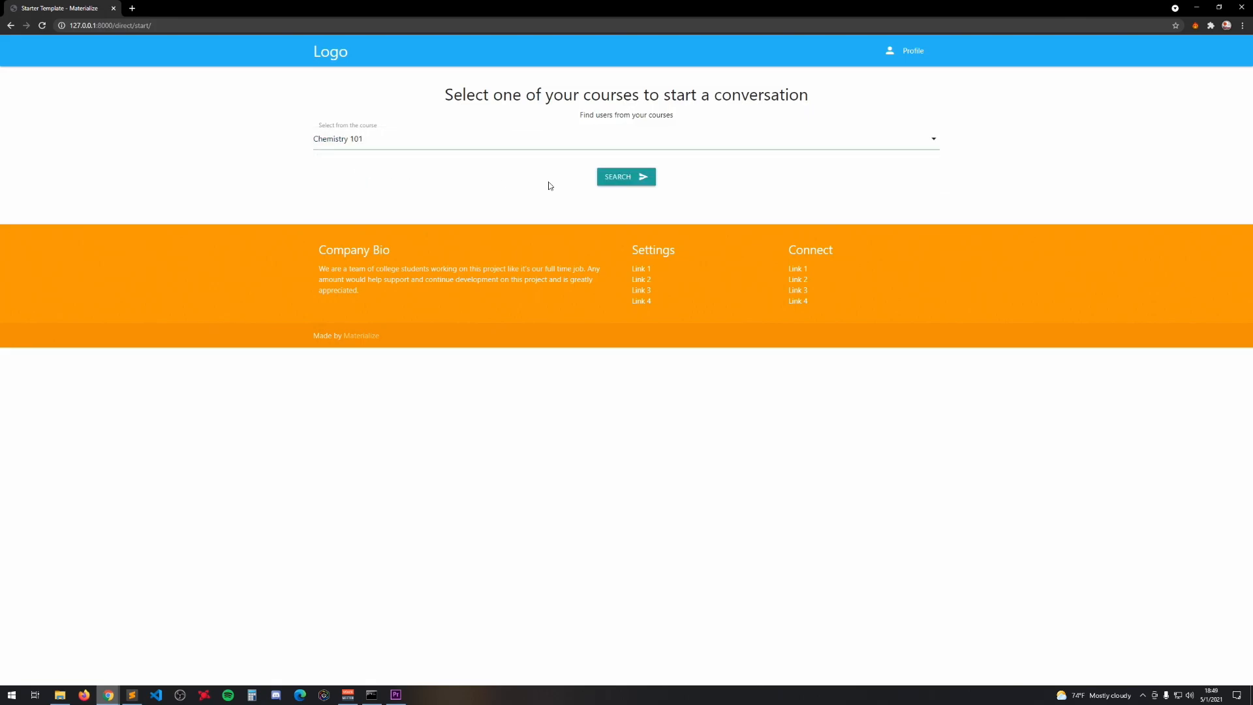
left_click(625, 177)
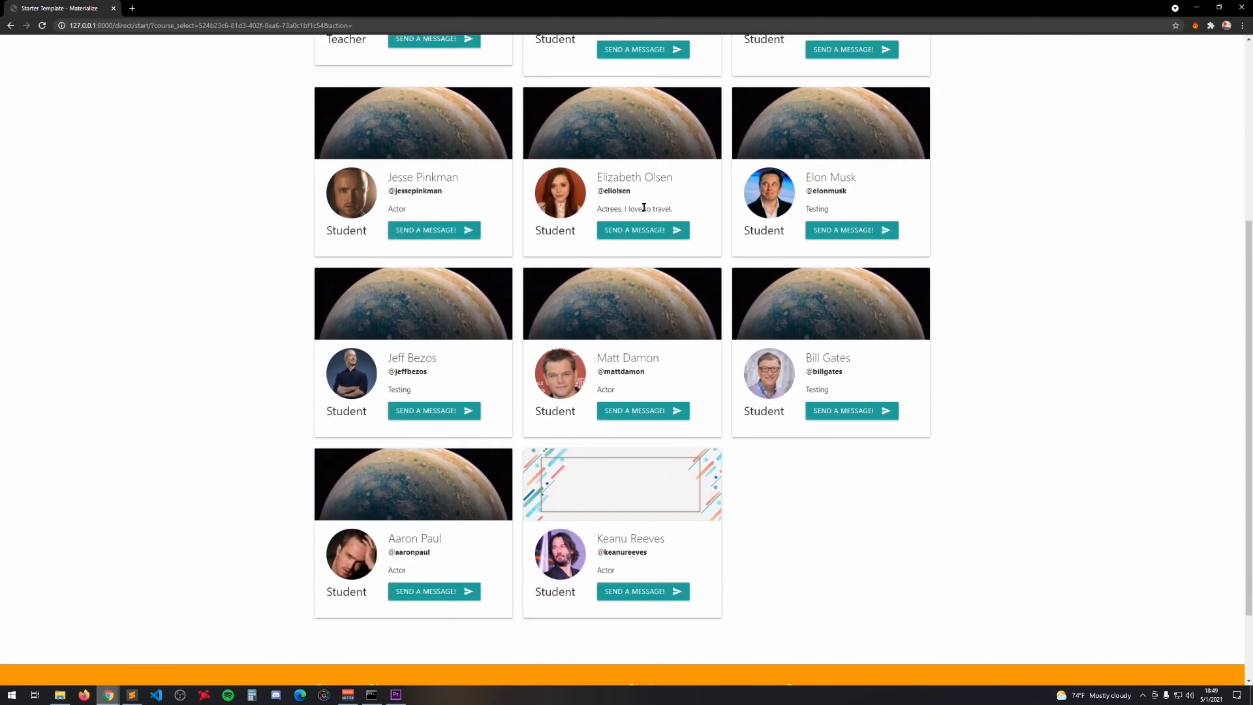
scroll("up", 3)
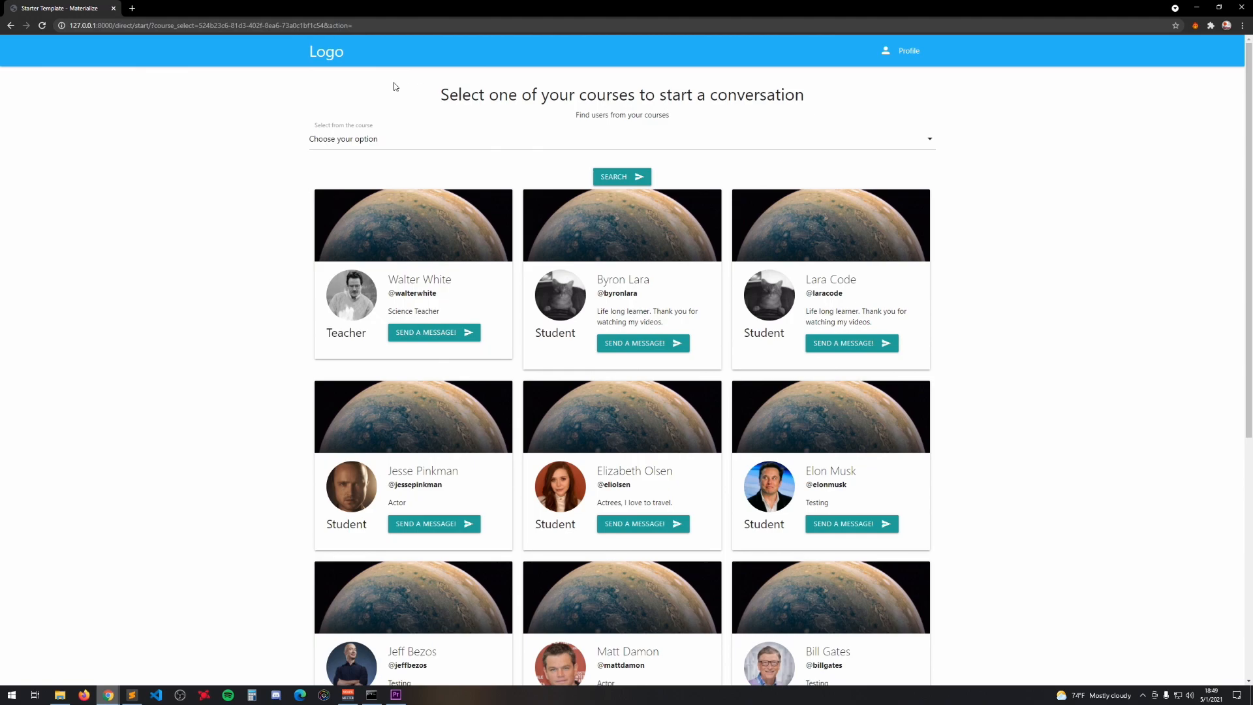
left_click(11, 25)
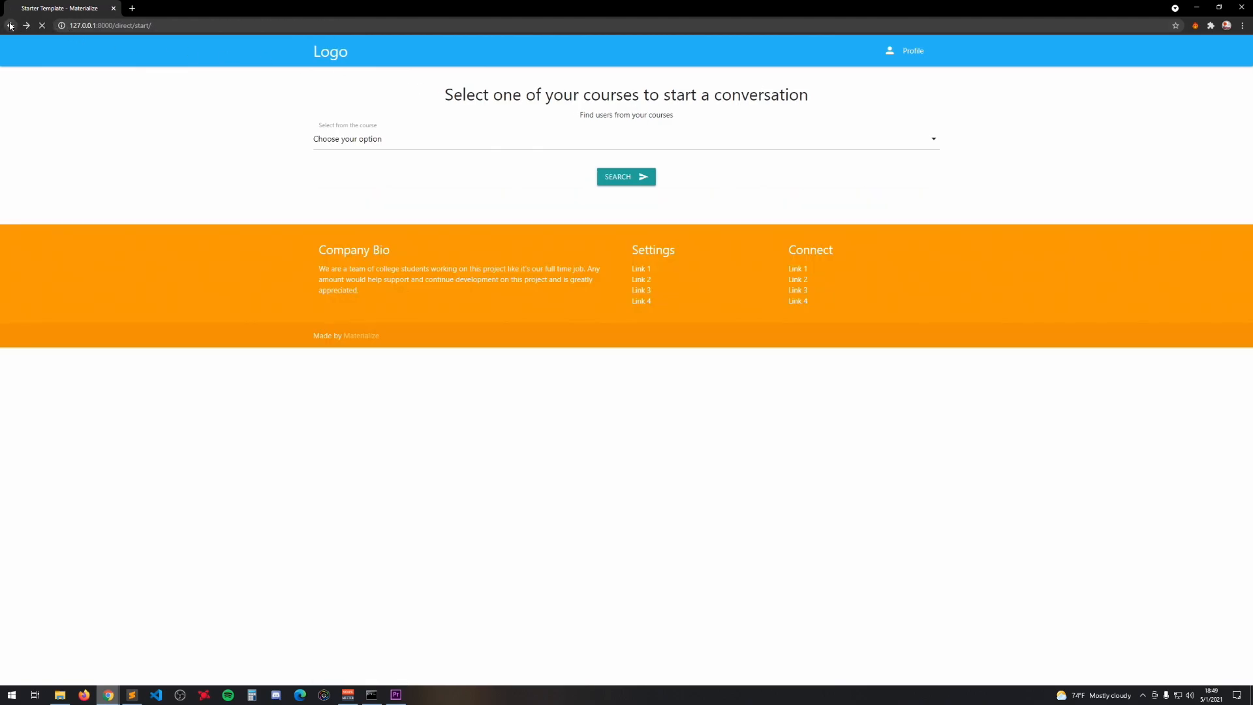
left_click(10, 25)
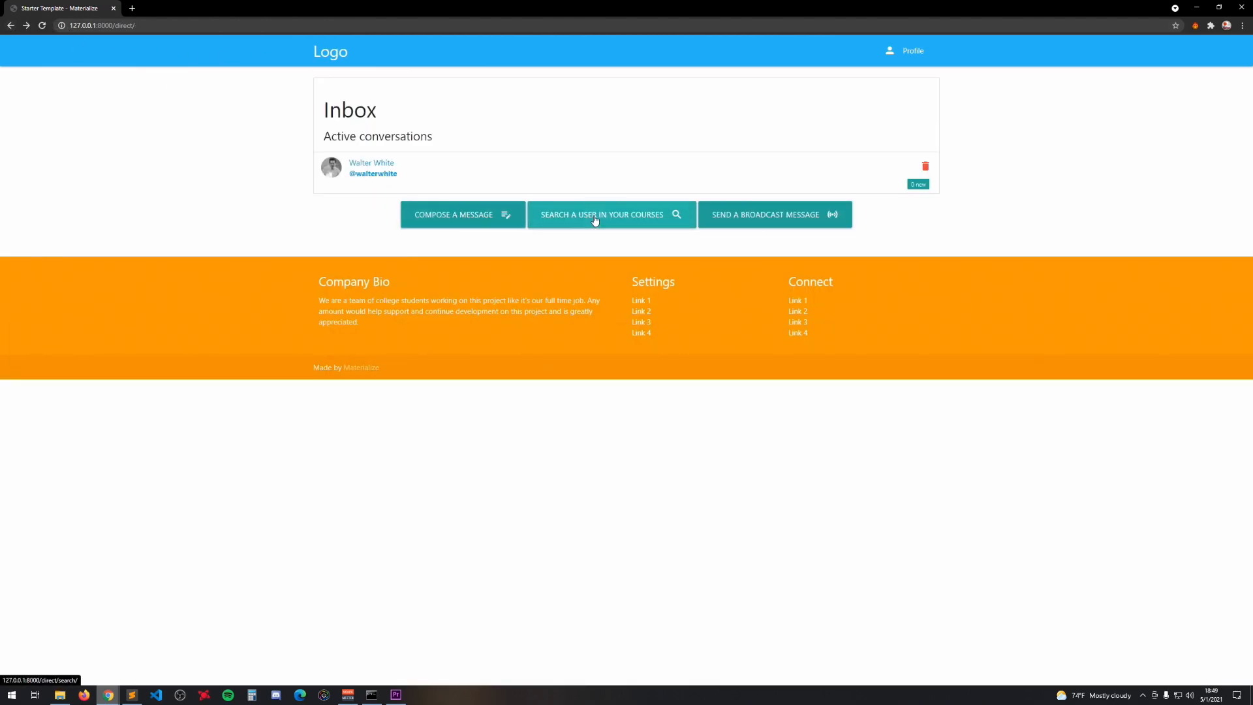
Search Electricity for dummys users for 'bale', finding Christian Bale, then return to the home page.
left_click(601, 214)
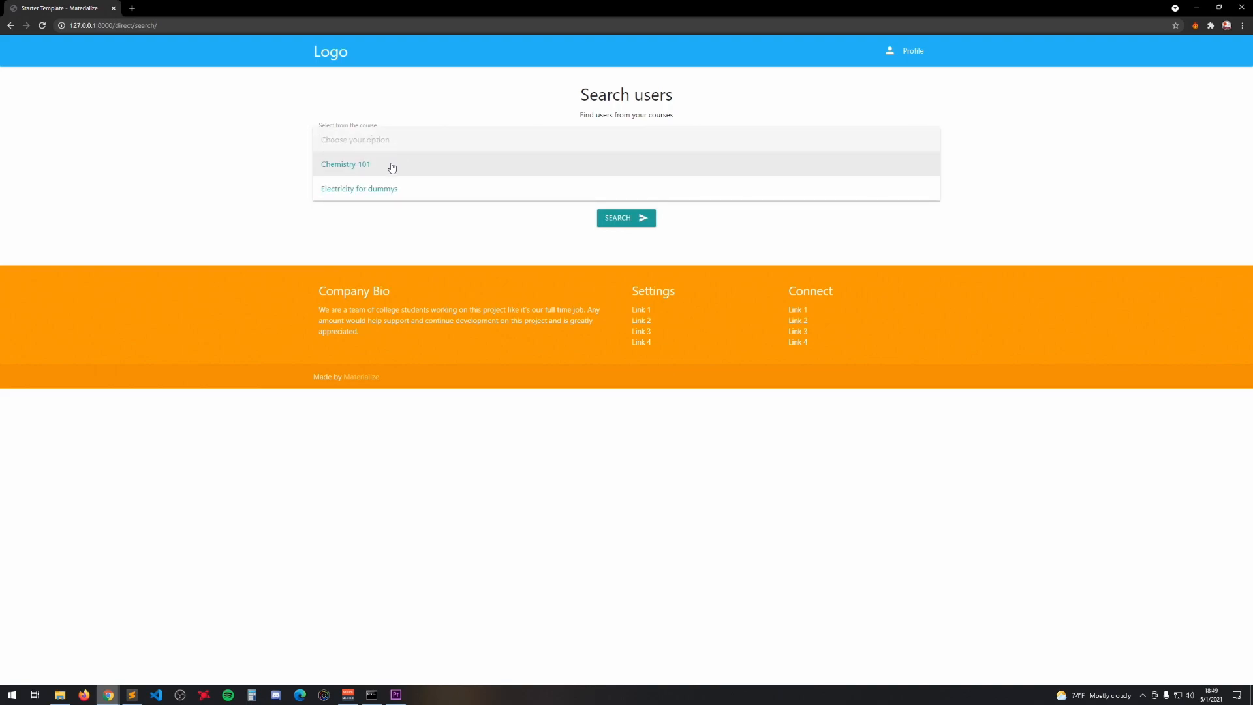
left_click(358, 189)
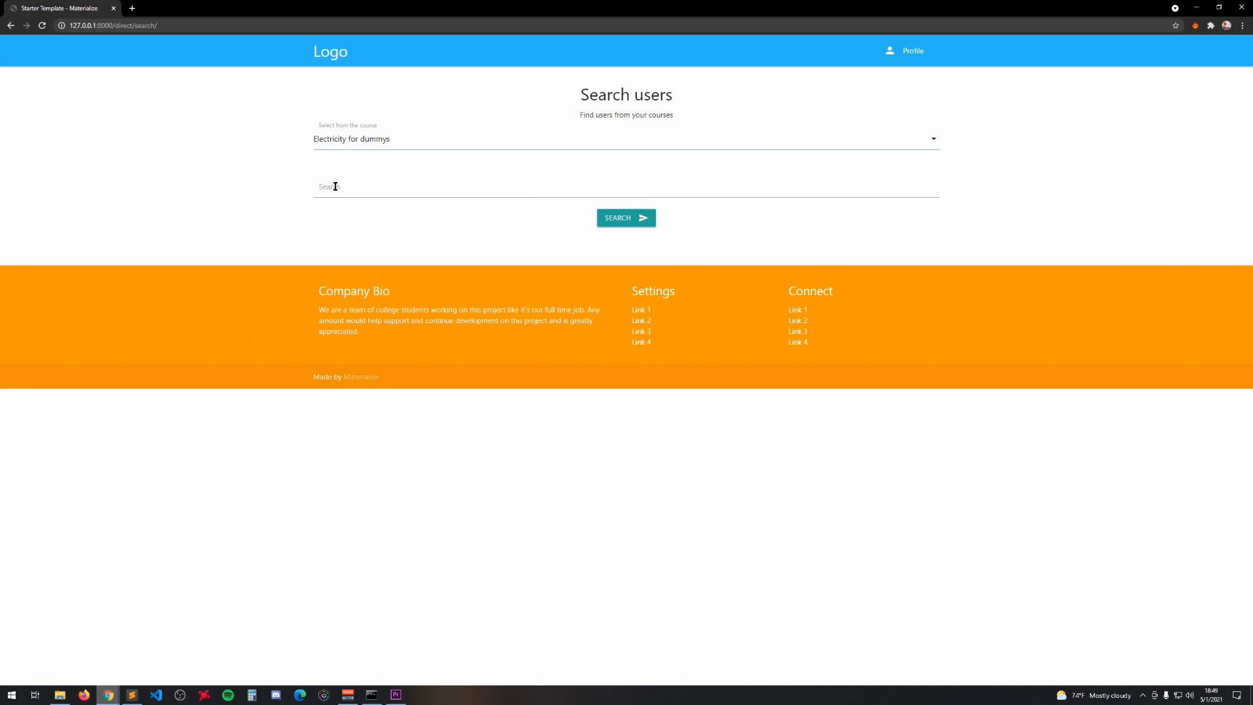
left_click(479, 188)
type("bale")
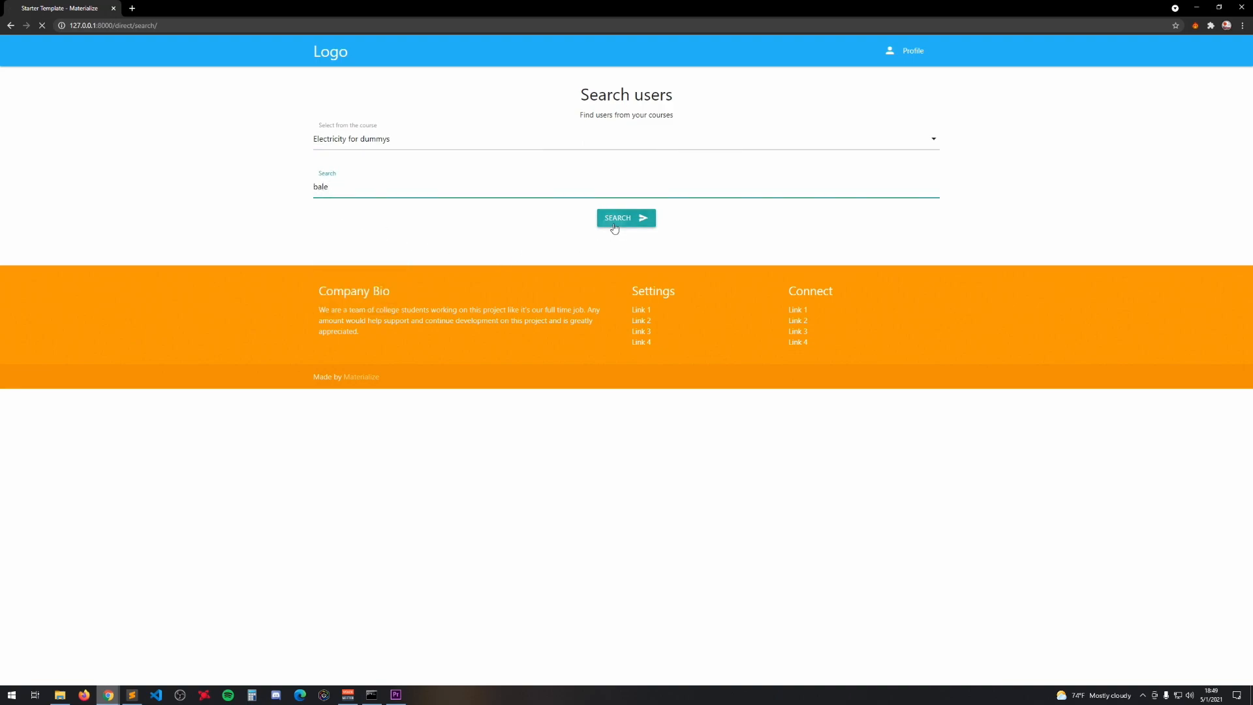
left_click(626, 217)
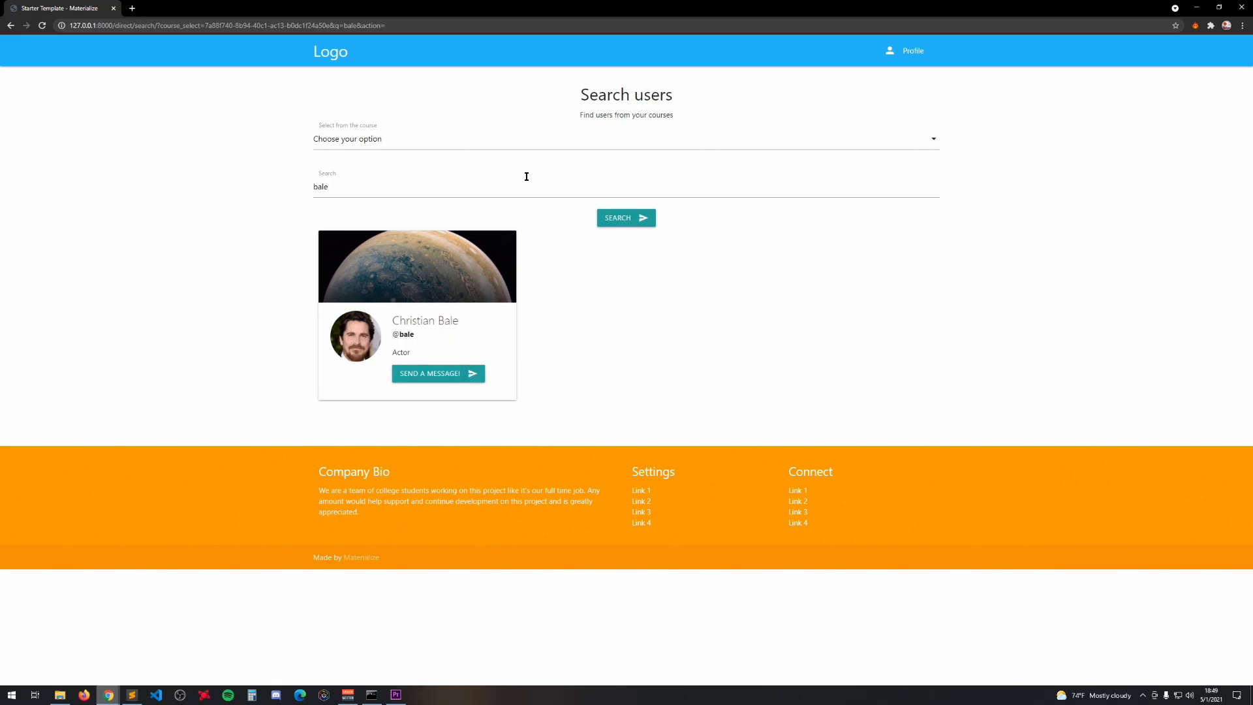
left_click(330, 51)
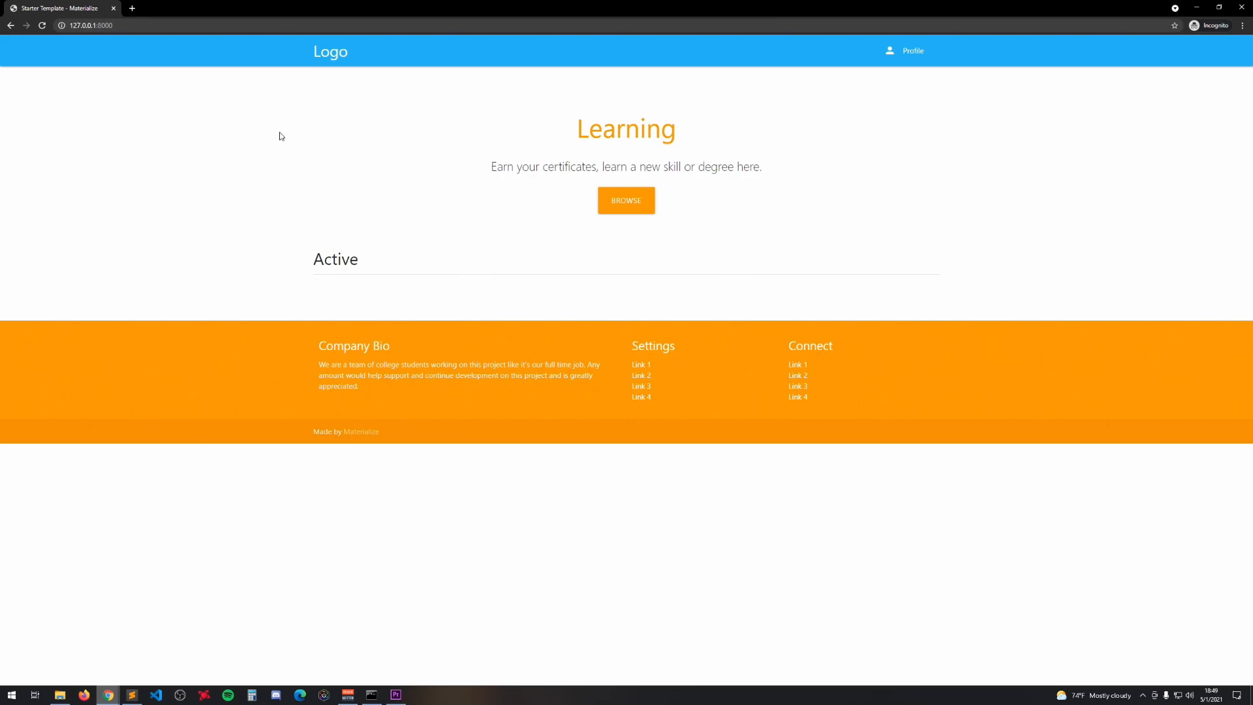
left_click(904, 50)
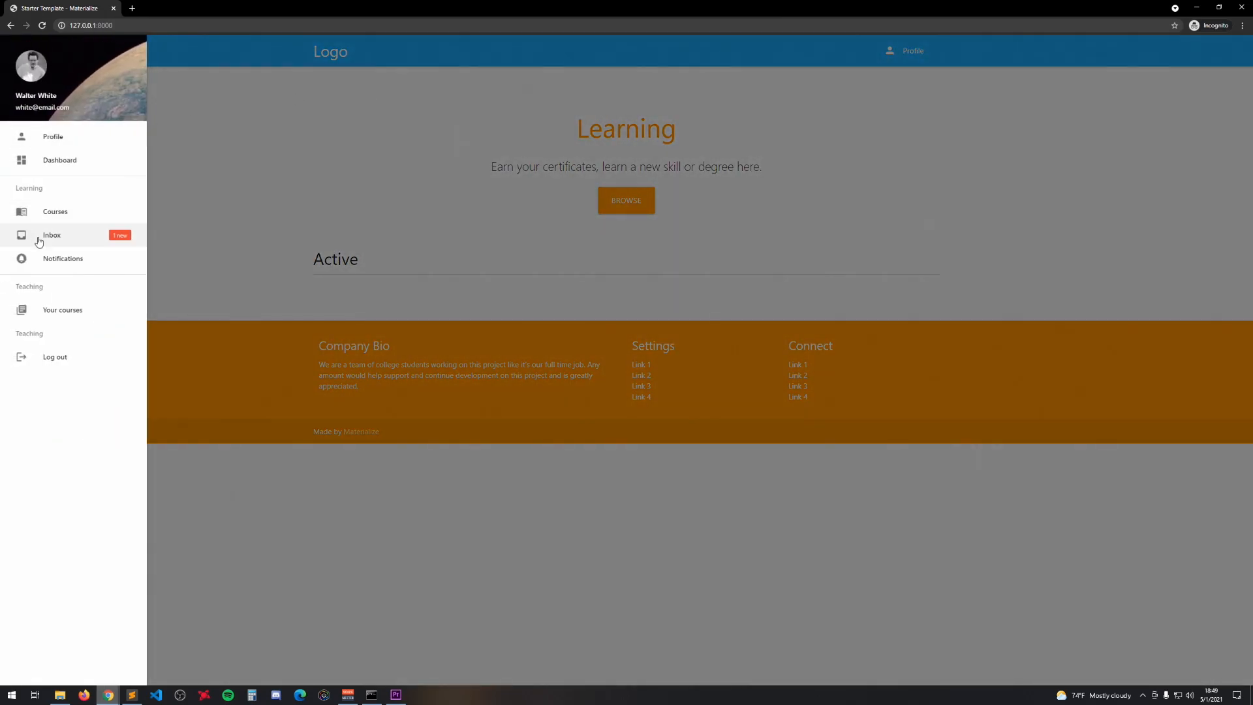
left_click(51, 235)
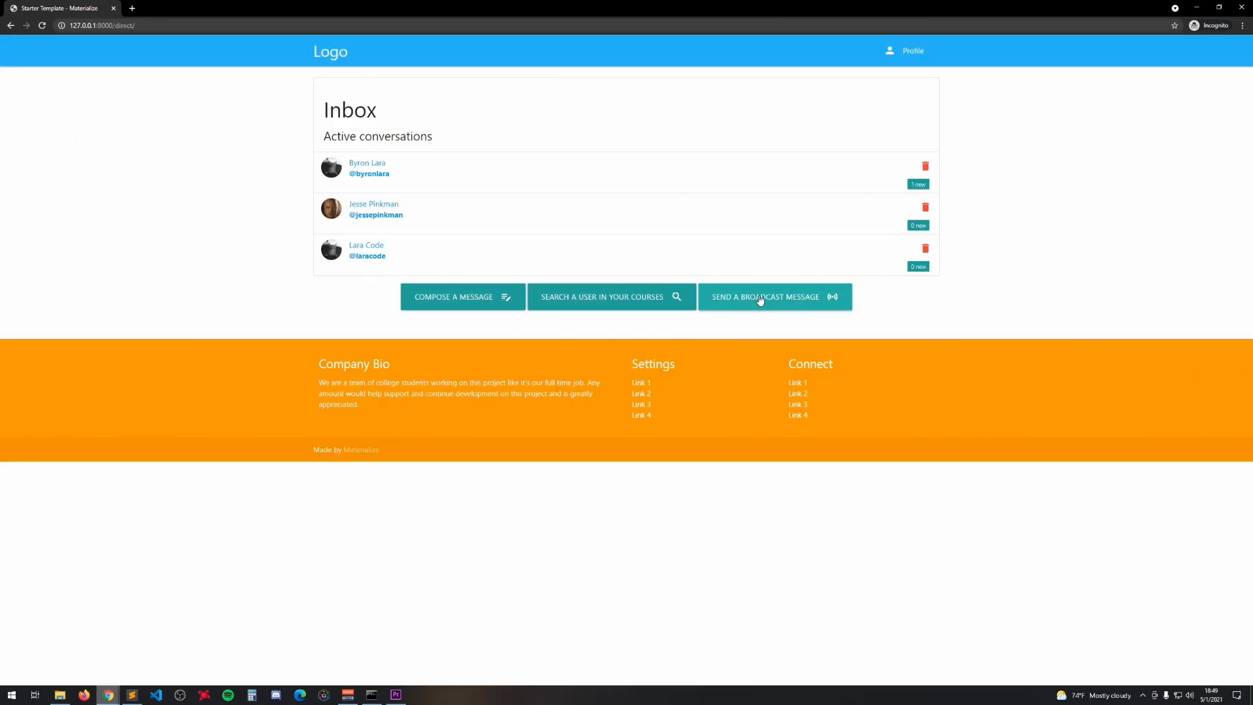
left_click(765, 296)
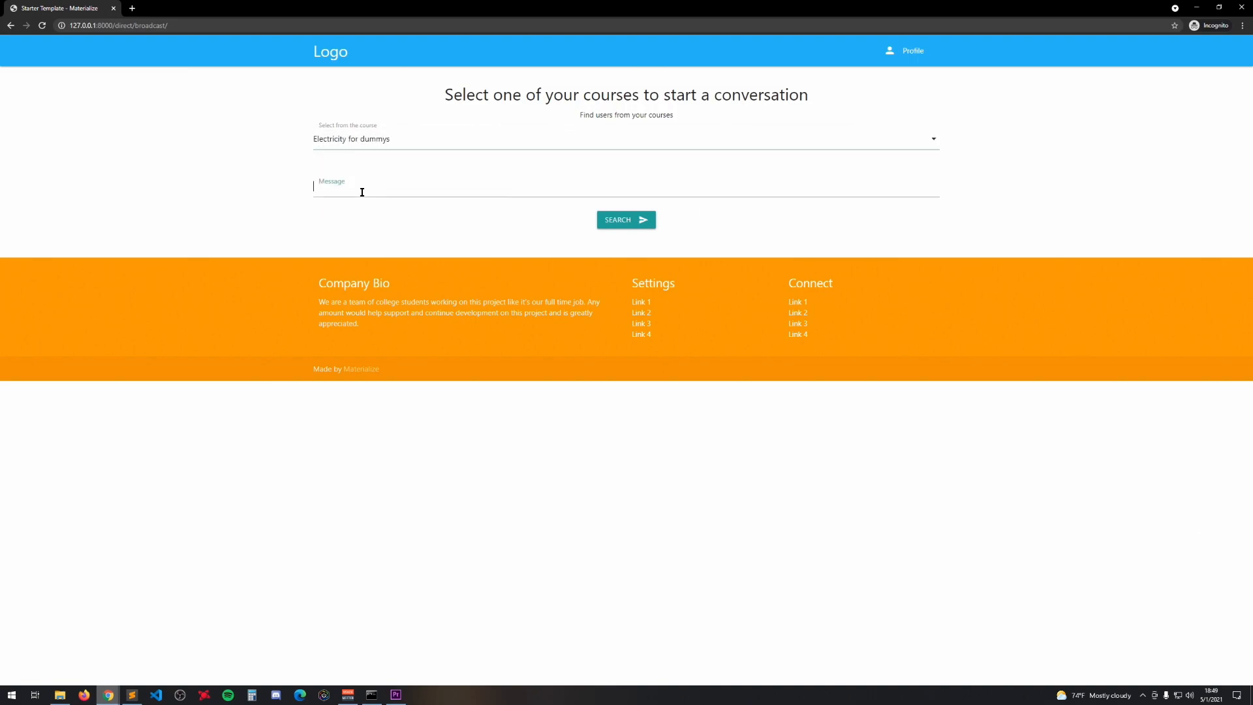
left_click(330, 52)
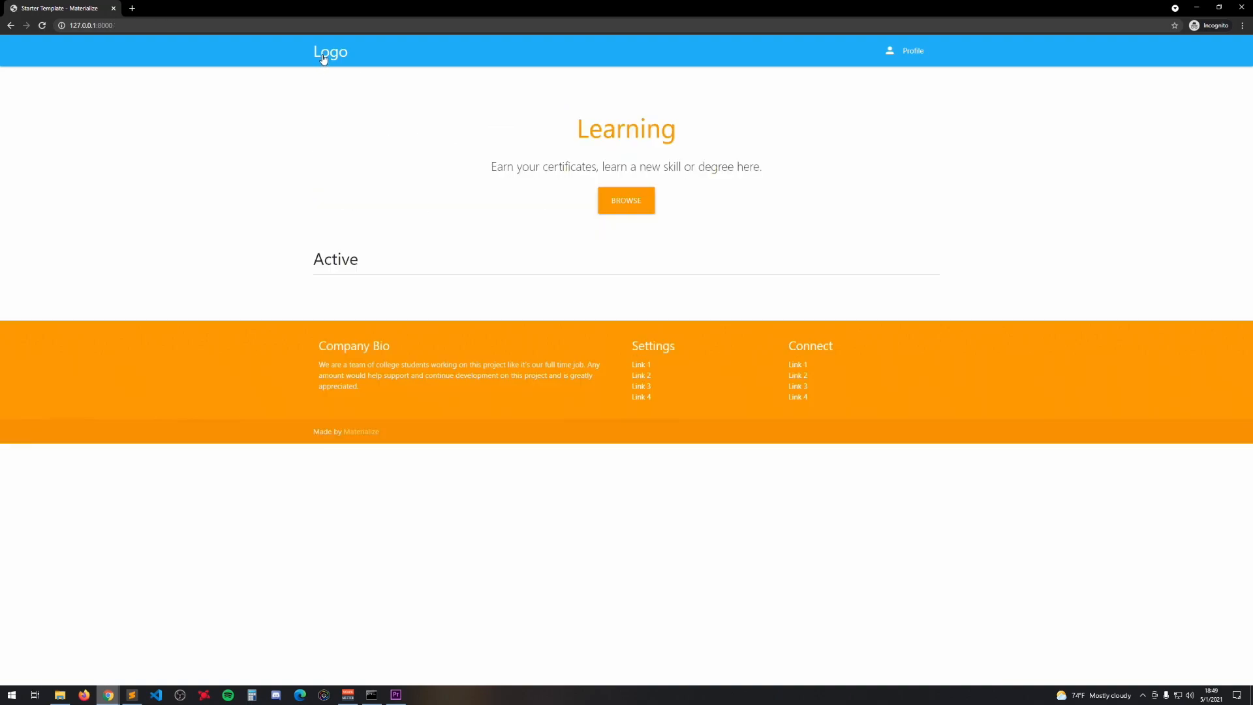
Slide out Walter White's navigation menu, showing one new inbox message.
left_click(331, 52)
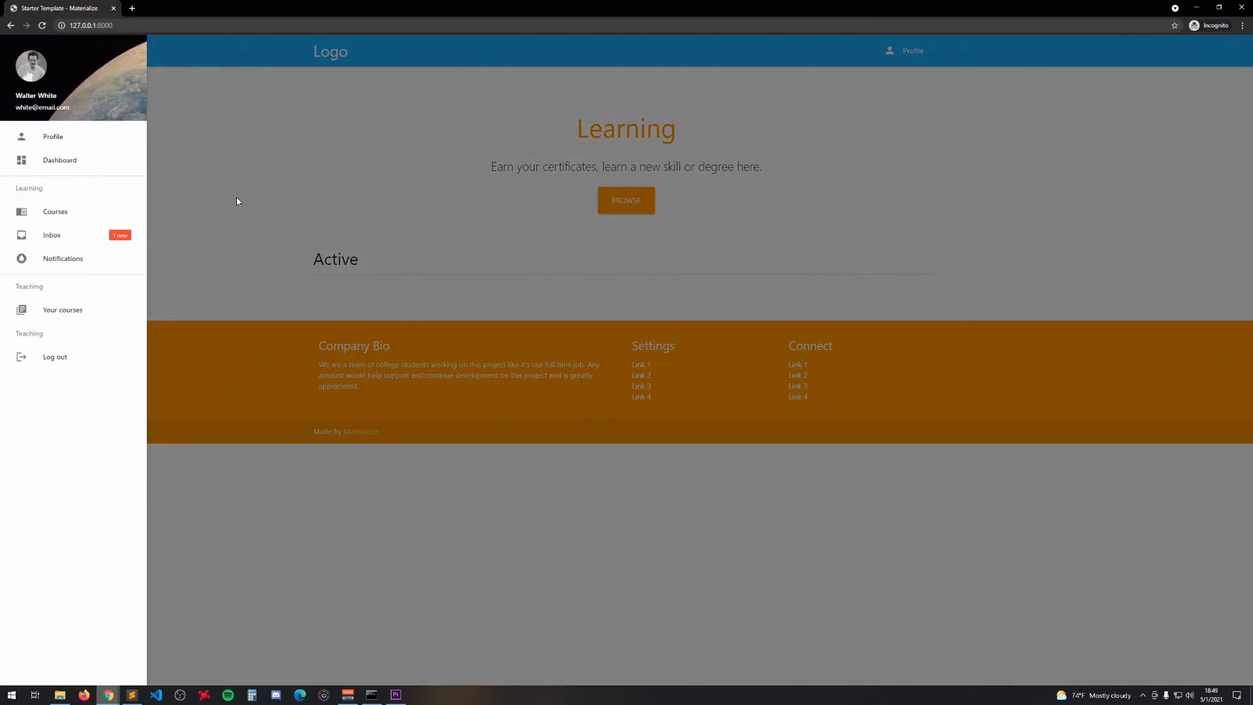
mouse_move(71, 271)
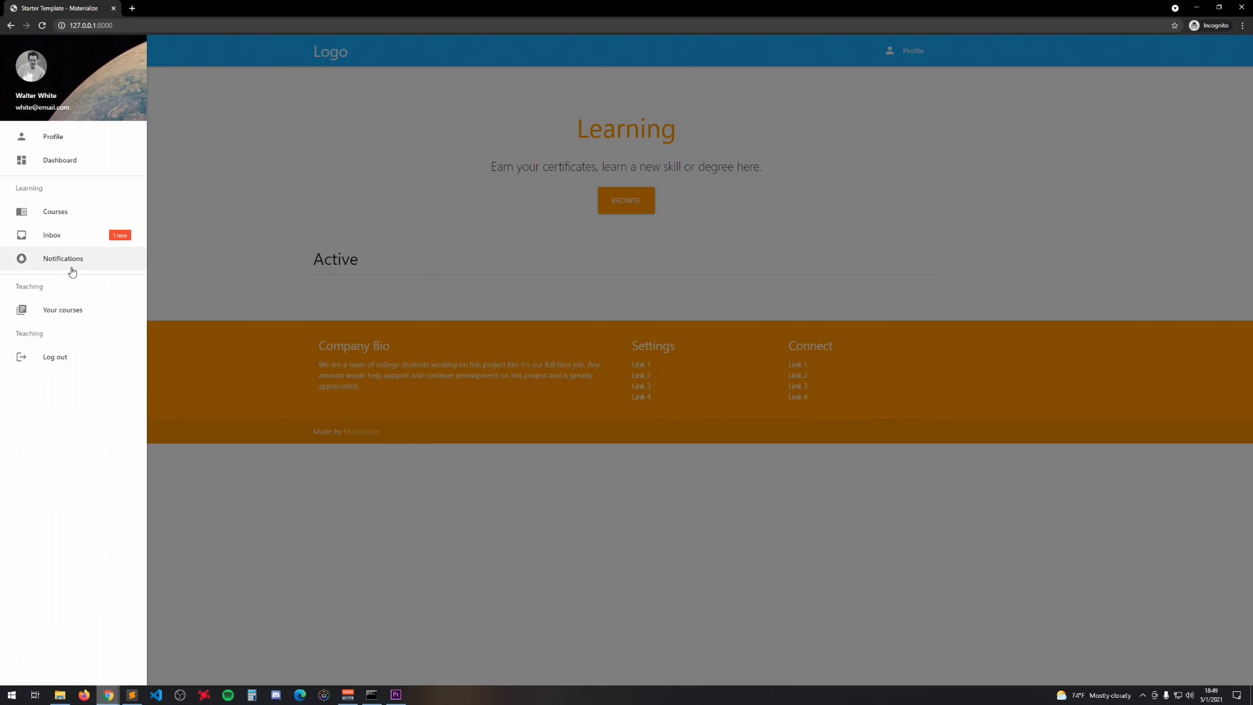